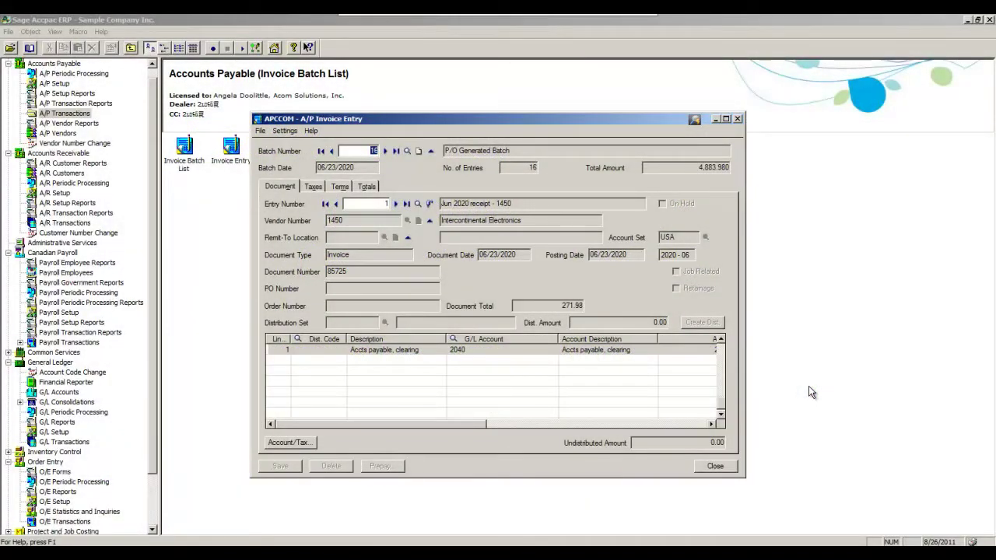
pyautogui.moveTo(788, 392)
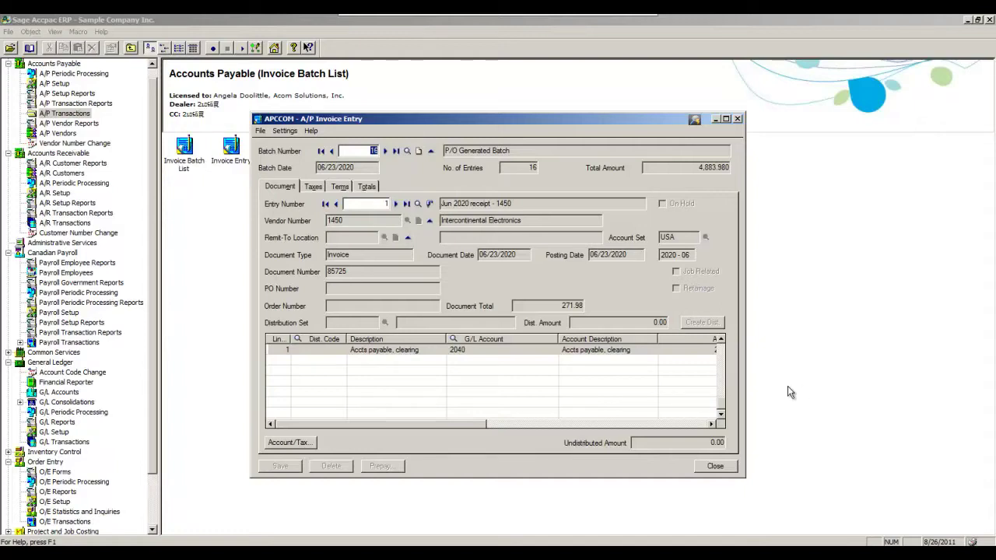
pyautogui.moveTo(719, 310)
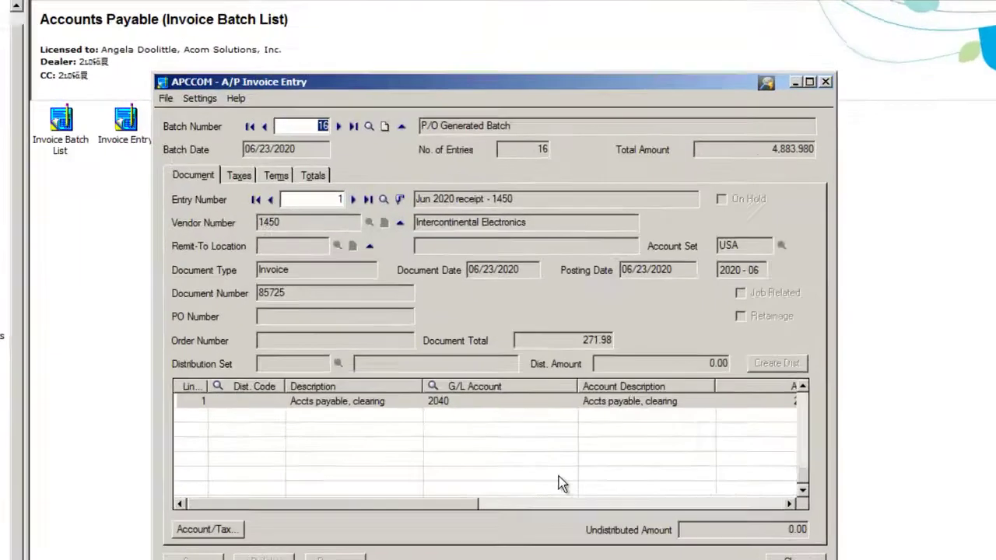
# Open the title-bar document management menu for invoice 85725 in A/P Invoice Entry.
pyautogui.click(809, 84)
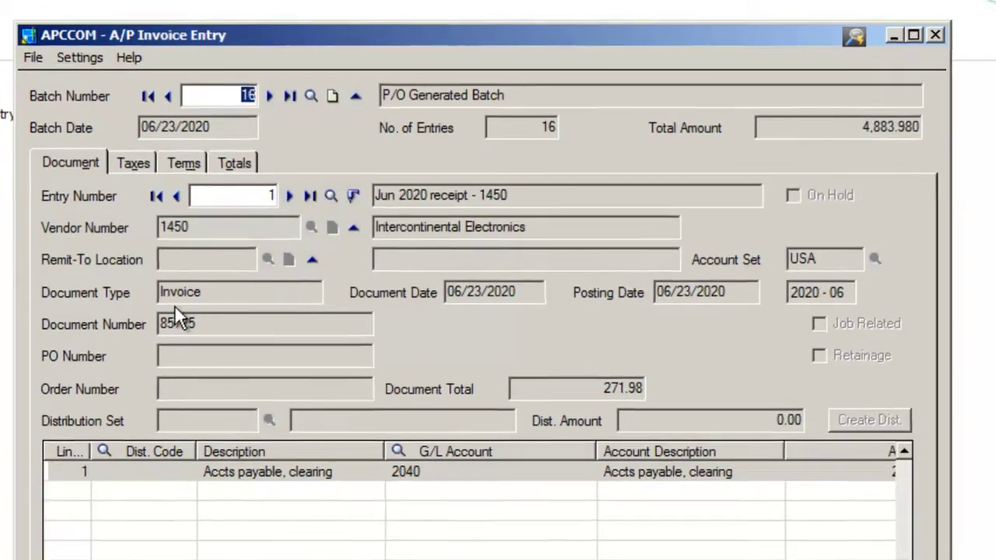
pyautogui.click(854, 38)
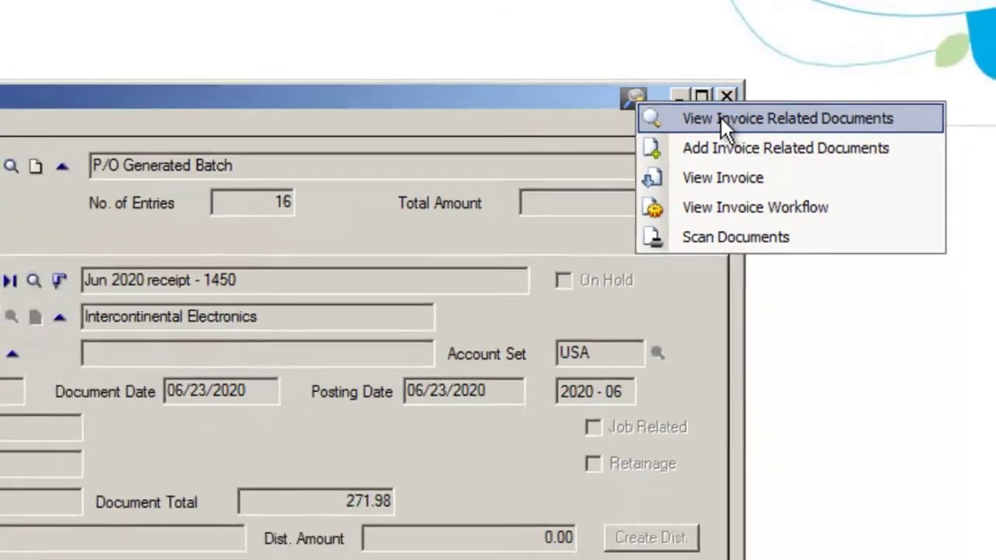
# View Invoice Related Documents, listing the PO, invoice PDF and receiving record for 85725.
pyautogui.click(787, 118)
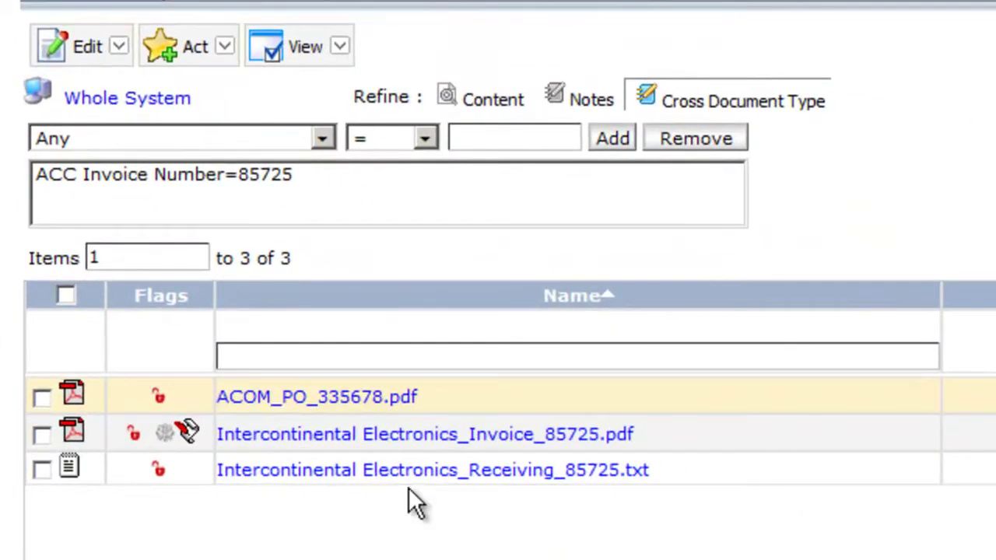
pyautogui.moveTo(412, 483)
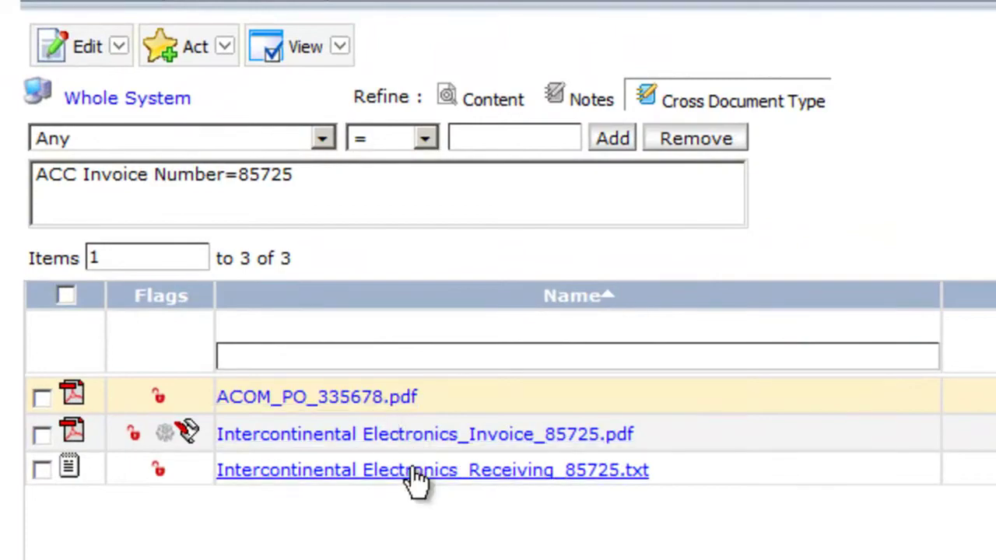
pyautogui.moveTo(408, 477)
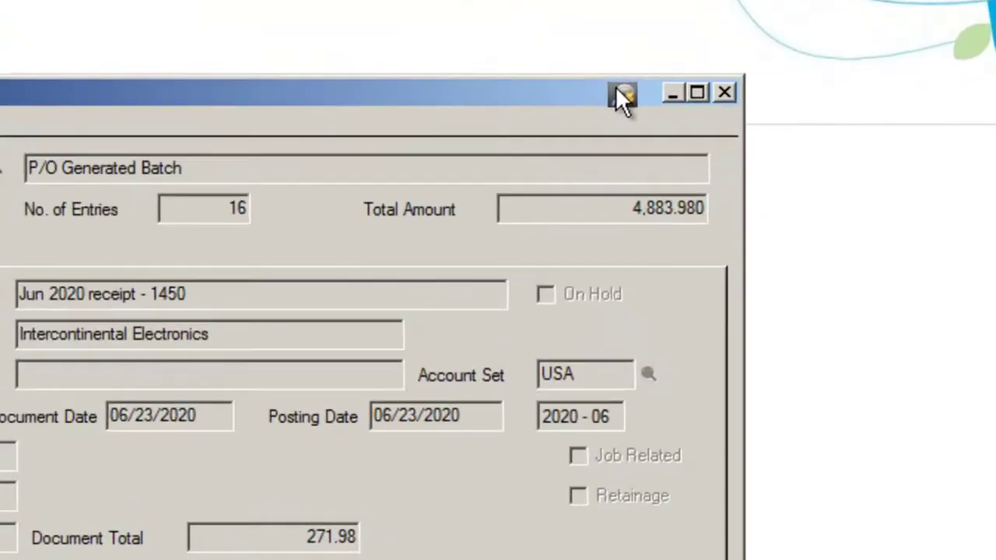
pyautogui.click(628, 91)
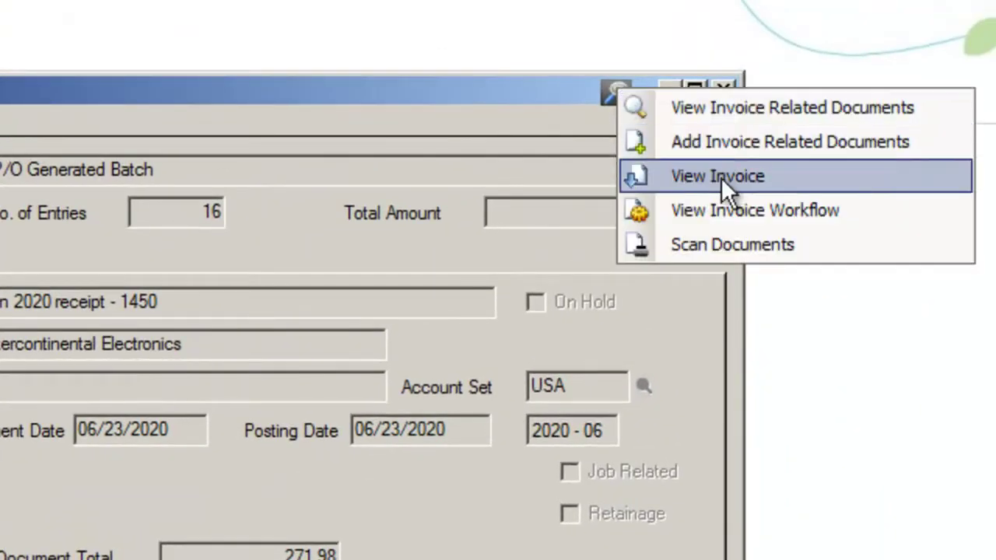
# View the Intercontinental Electronics invoice 85725 PDF for $271.98 in Adobe Reader.
pyautogui.click(715, 176)
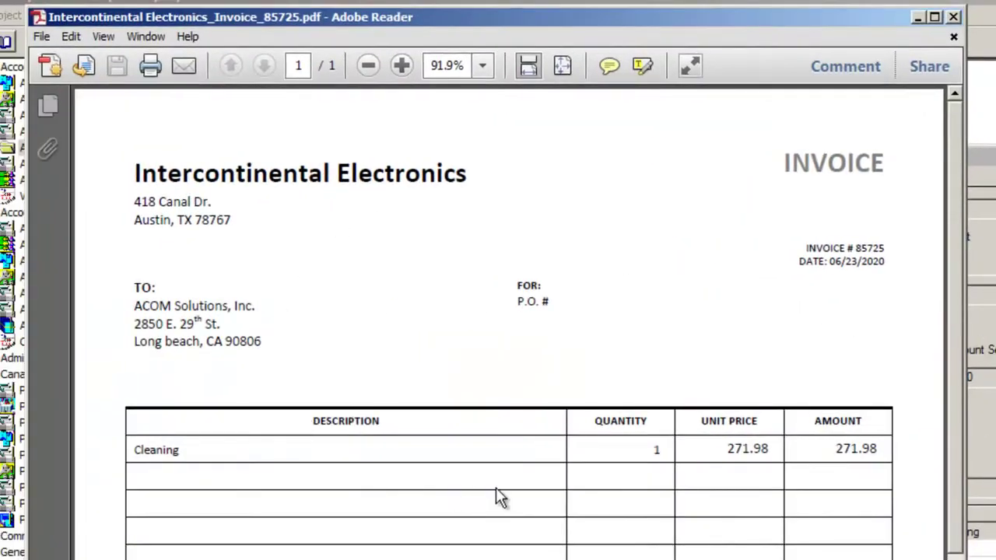
pyautogui.moveTo(964, 134)
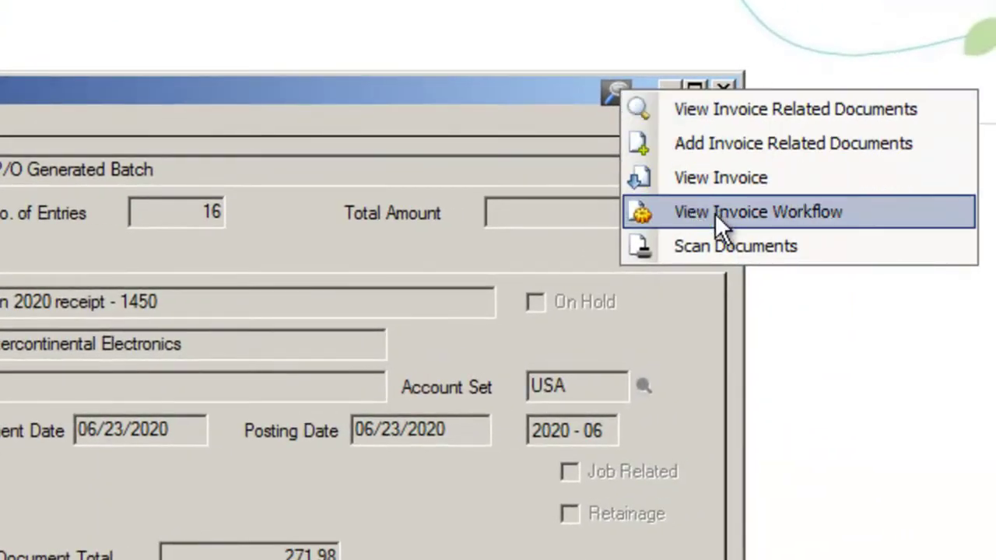
# View the completed Invoice Approval workflow history for invoice 85725 in Process Manager.
pyautogui.click(759, 211)
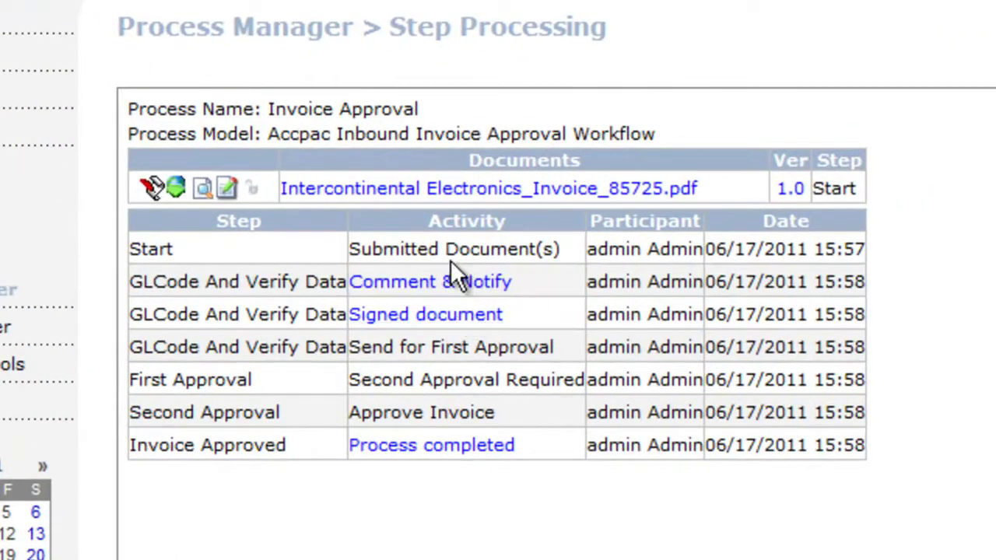
pyautogui.click(427, 280)
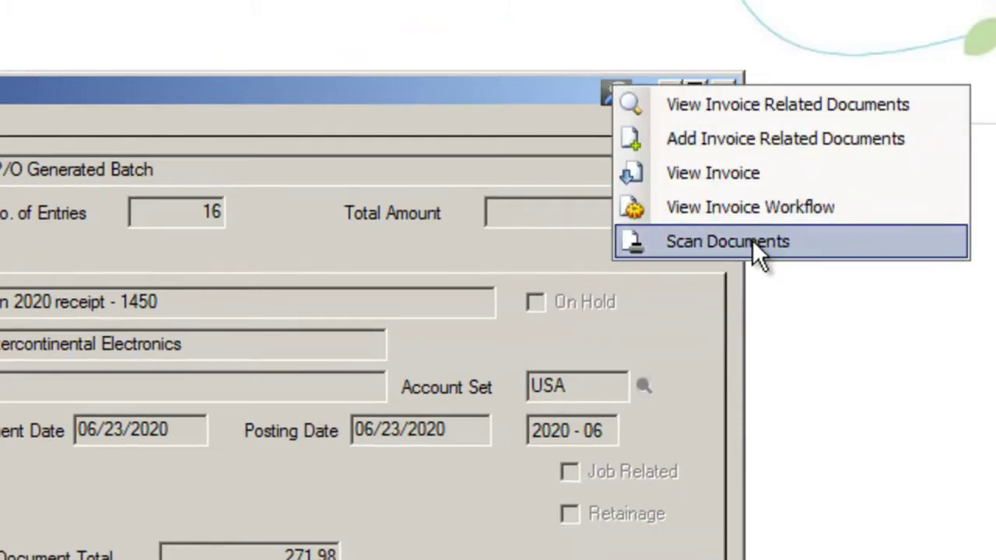
# Start Scan Documents for invoice 85725, bringing up the scanner source selection.
pyautogui.click(726, 241)
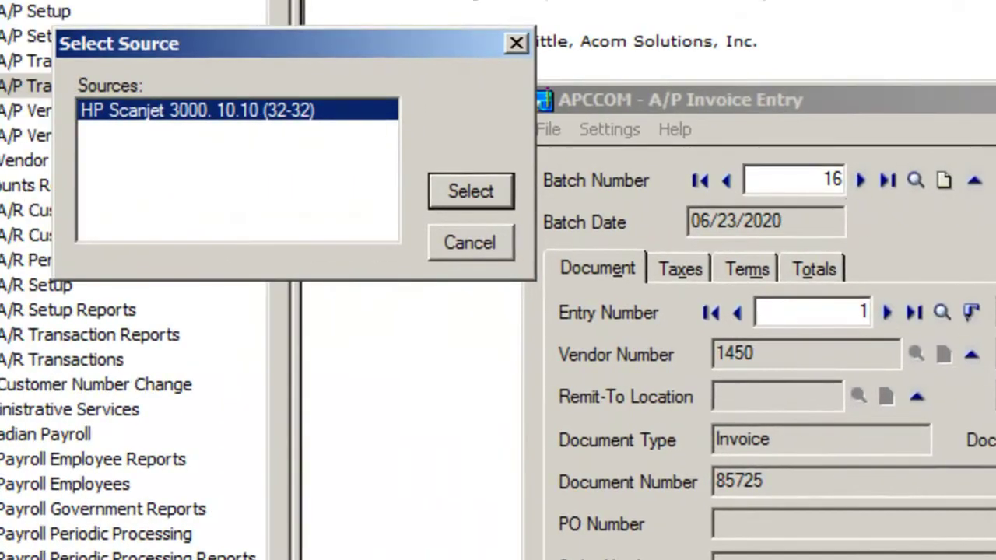
pyautogui.moveTo(482, 470)
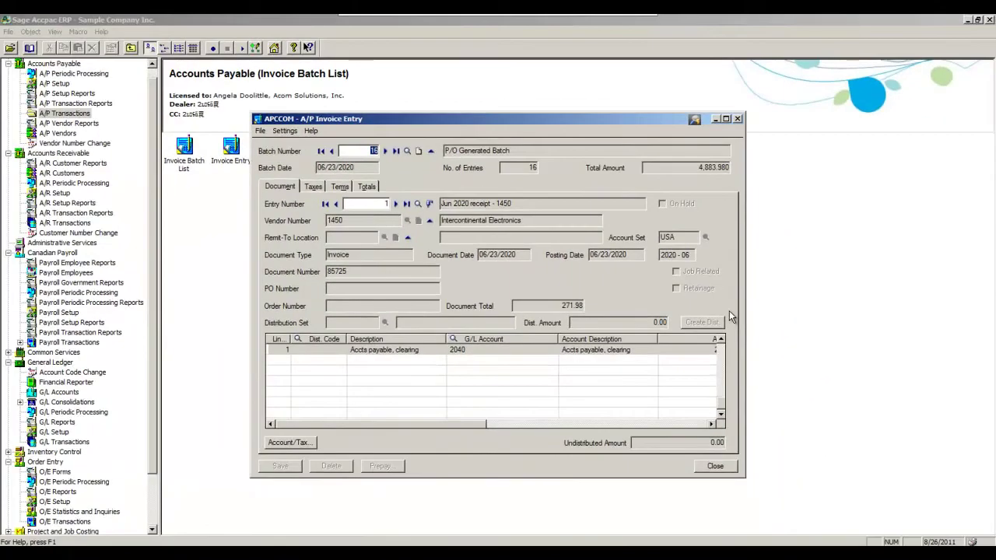
pyautogui.moveTo(727, 295)
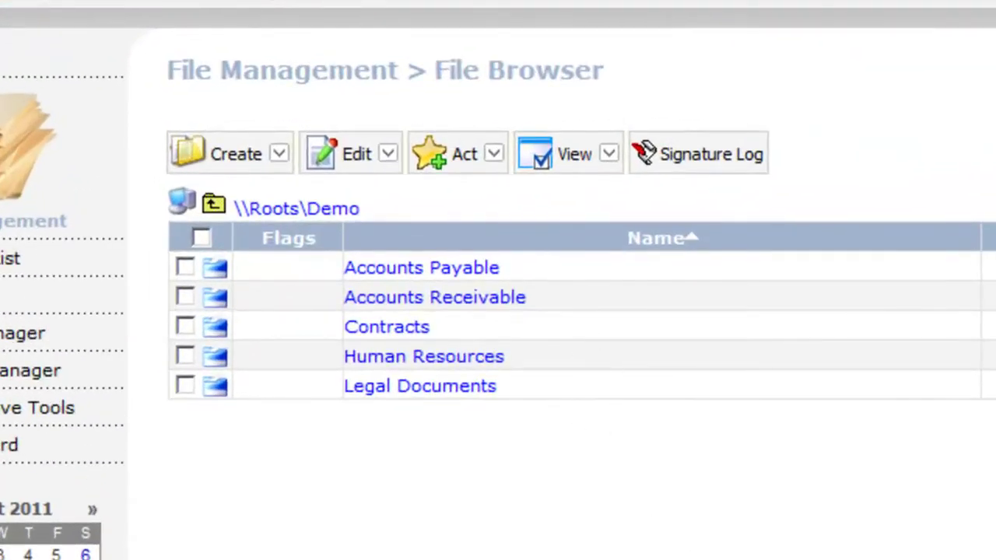
pyautogui.moveTo(697, 528)
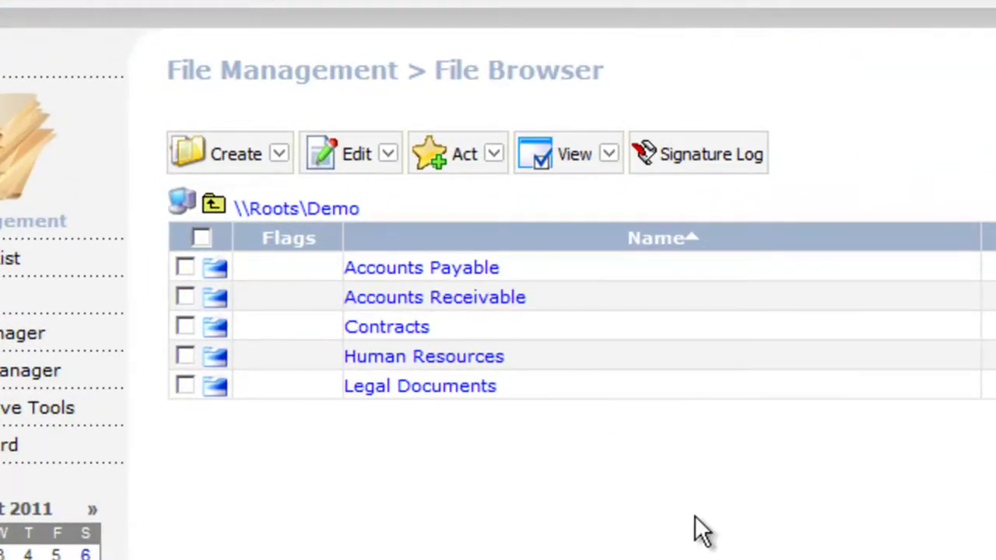
pyautogui.moveTo(646, 479)
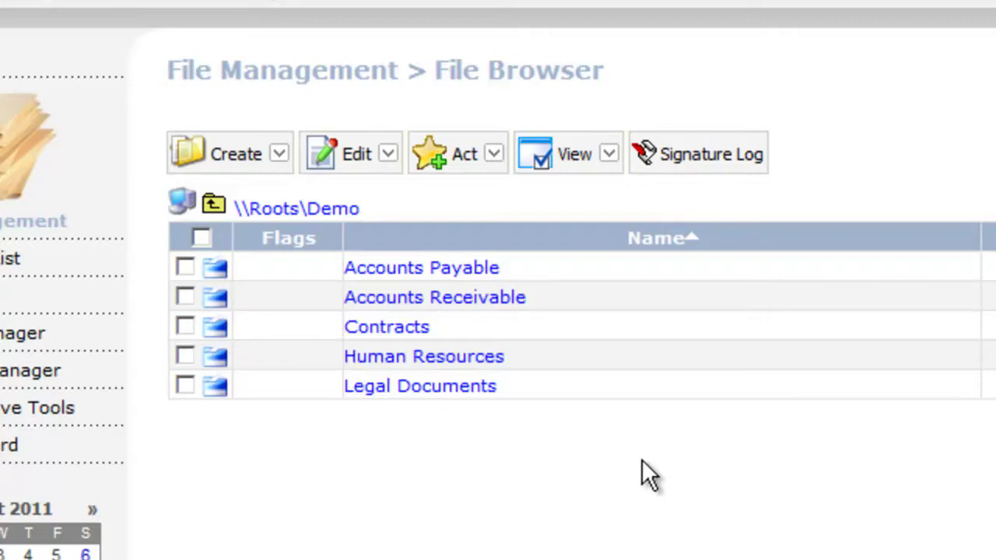
pyautogui.moveTo(670, 327)
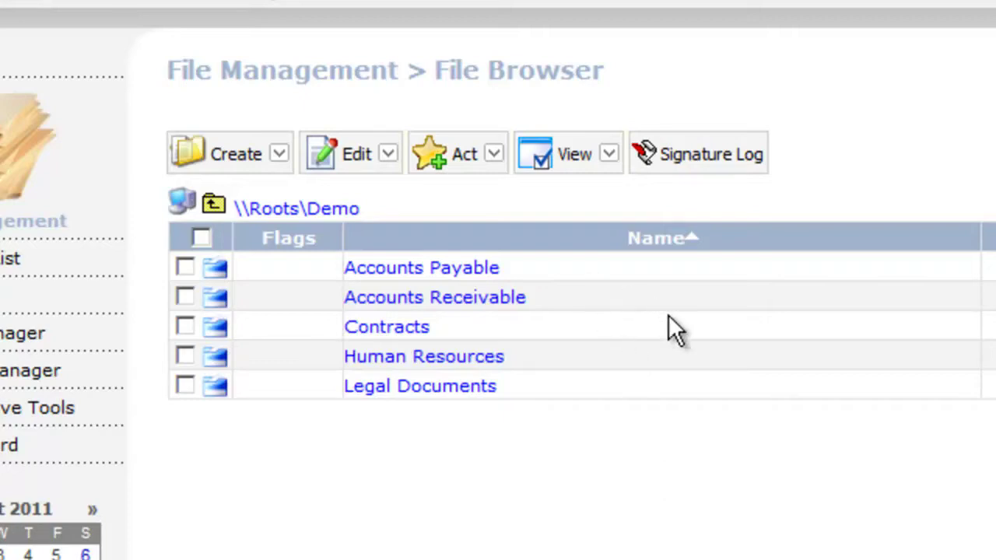
pyautogui.click(236, 153)
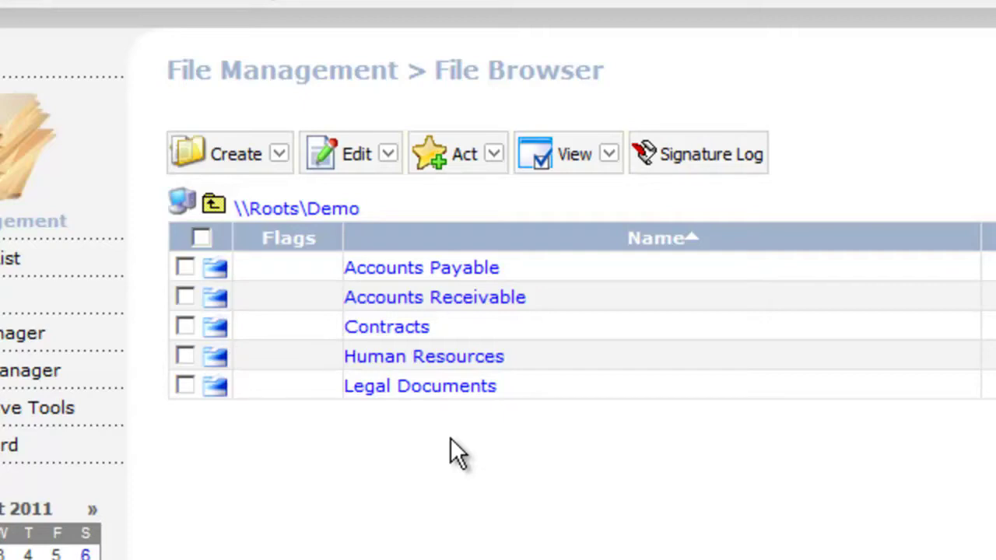
# Show the File Browser Create options for the Demo folder, pointing at Scan Documents.
pyautogui.click(230, 154)
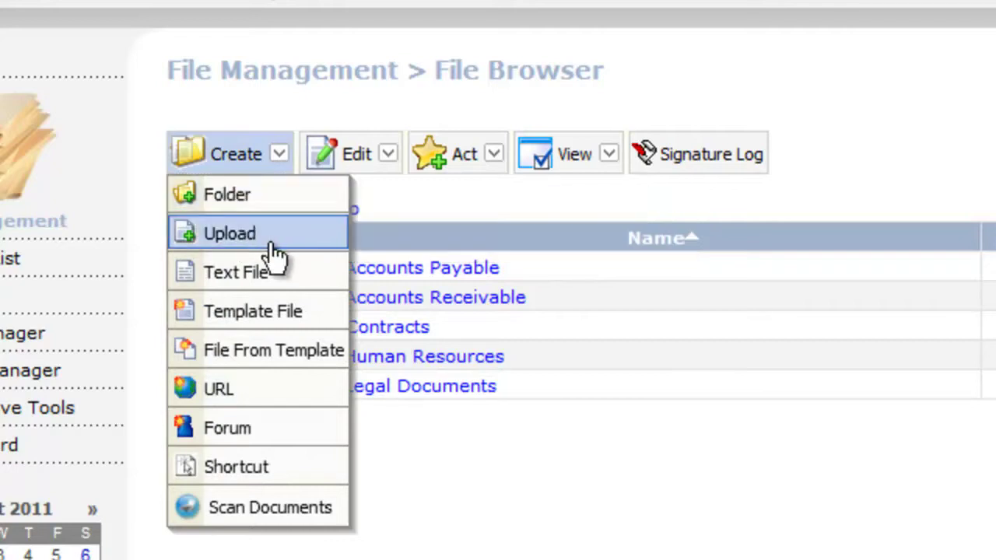
pyautogui.moveTo(280, 467)
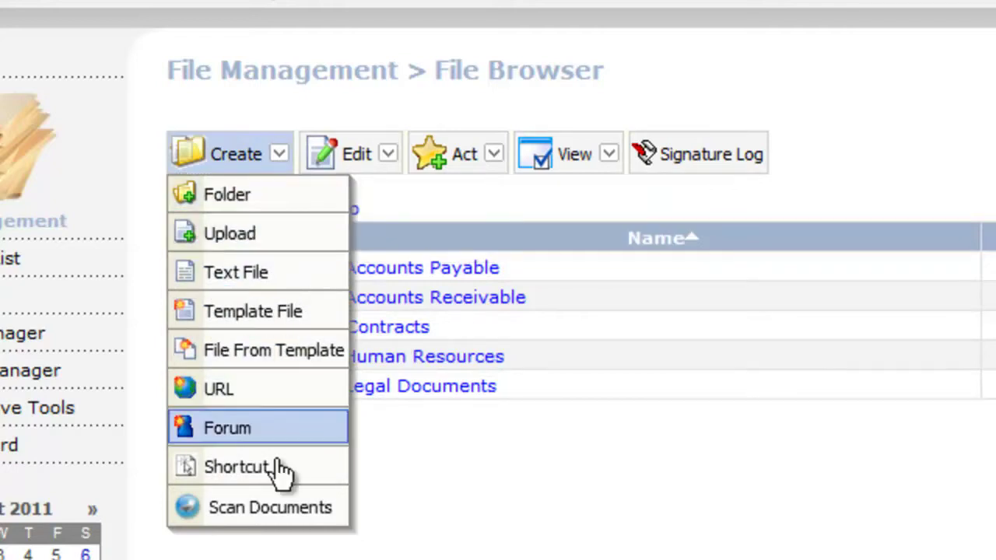
pyautogui.moveTo(271, 507)
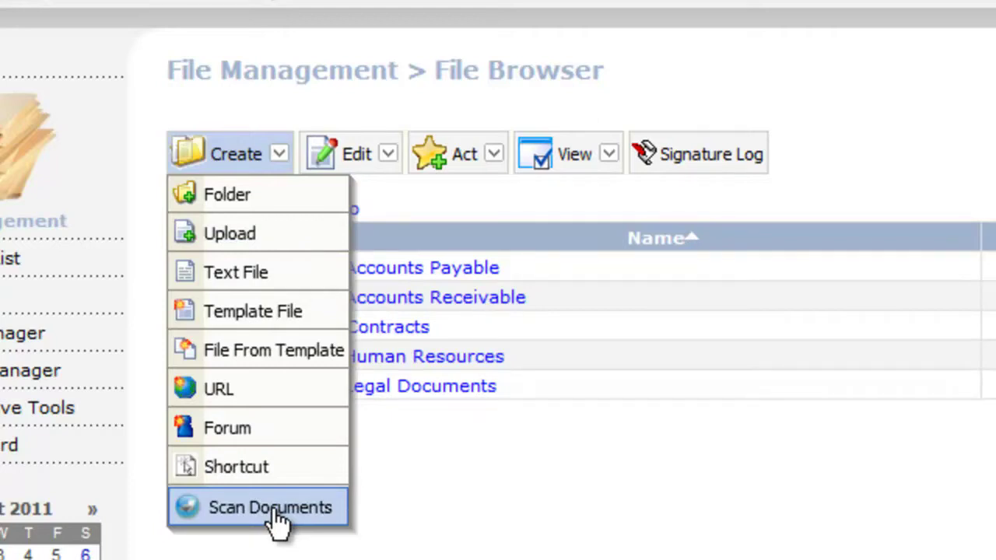
pyautogui.moveTo(348, 526)
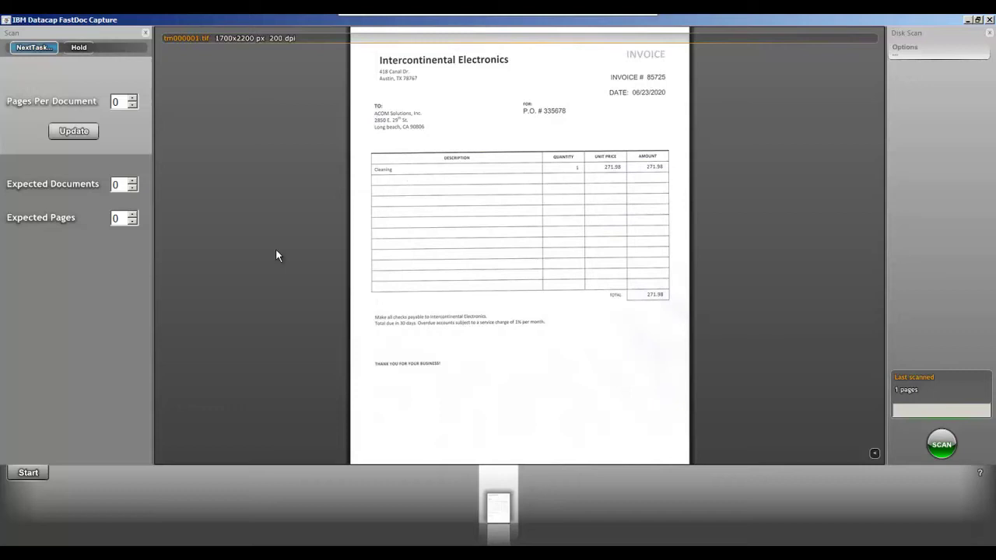
pyautogui.moveTo(490, 201)
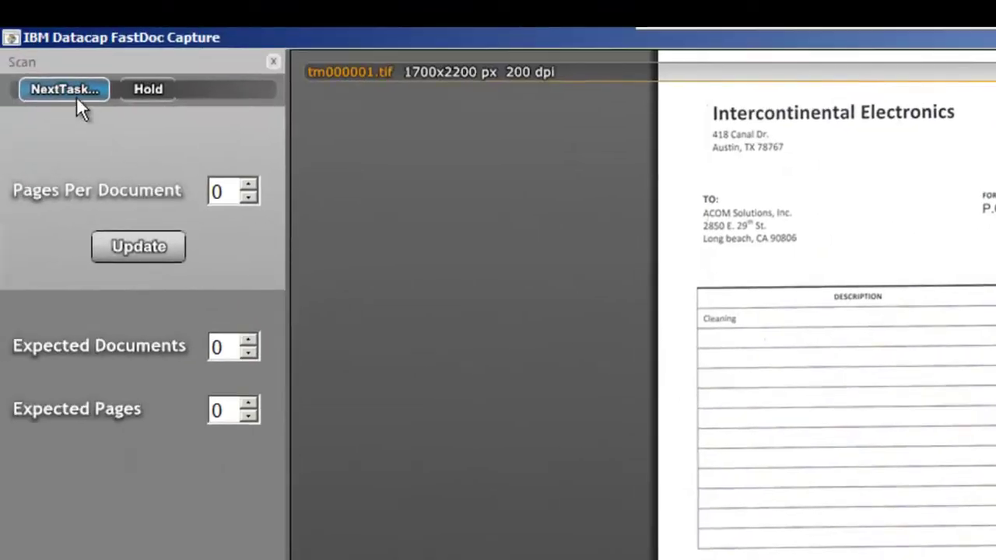
pyautogui.click(62, 89)
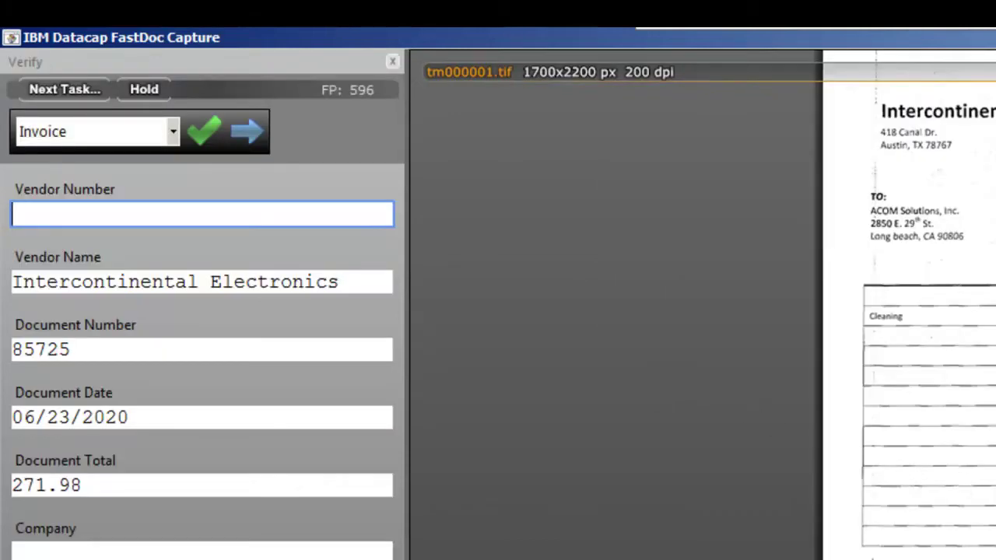
pyautogui.moveTo(327, 288)
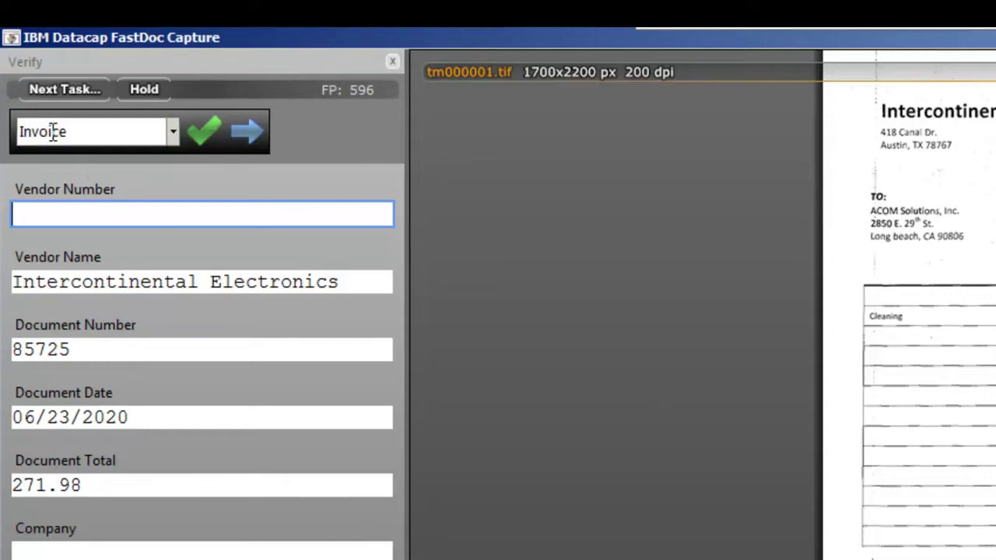
pyautogui.moveTo(128, 262)
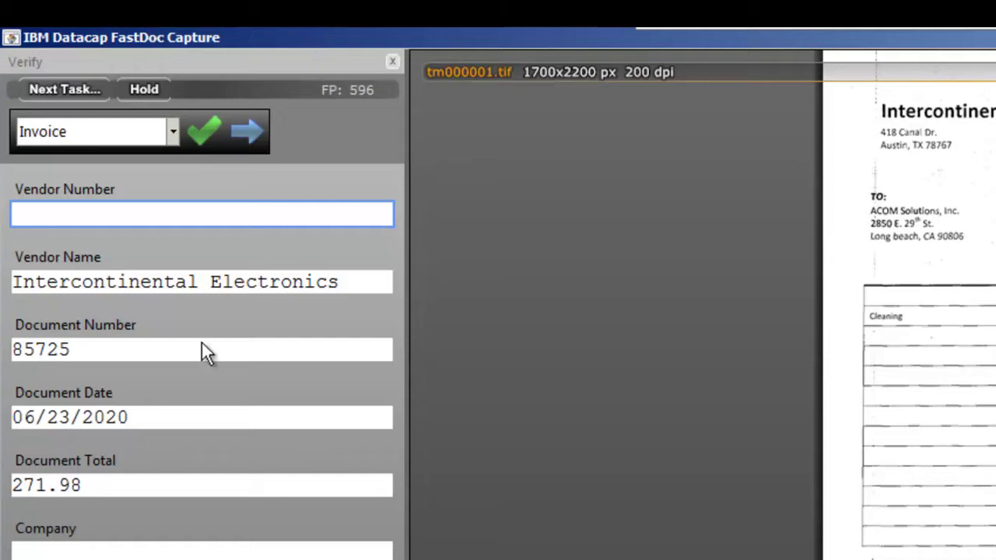
pyautogui.moveTo(190, 355)
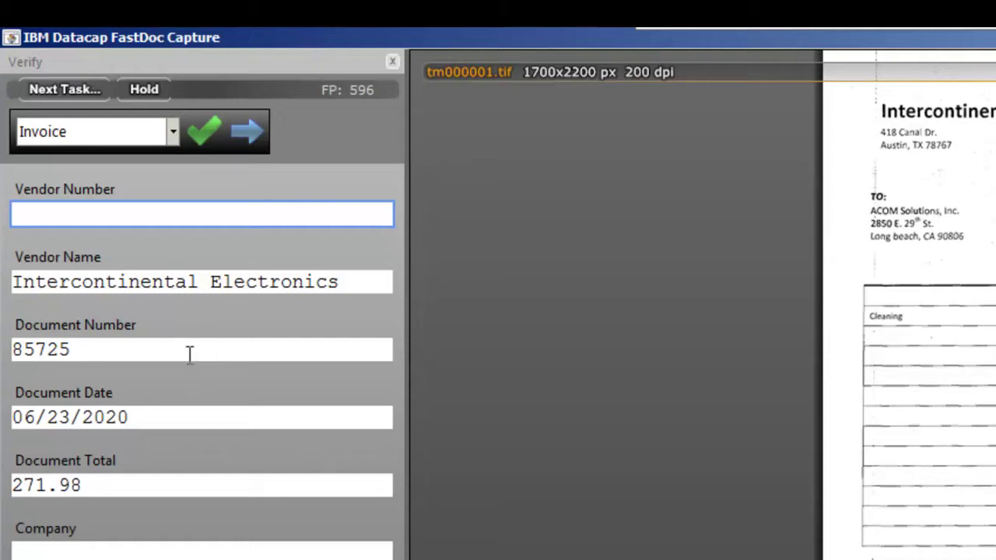
pyautogui.moveTo(521, 550)
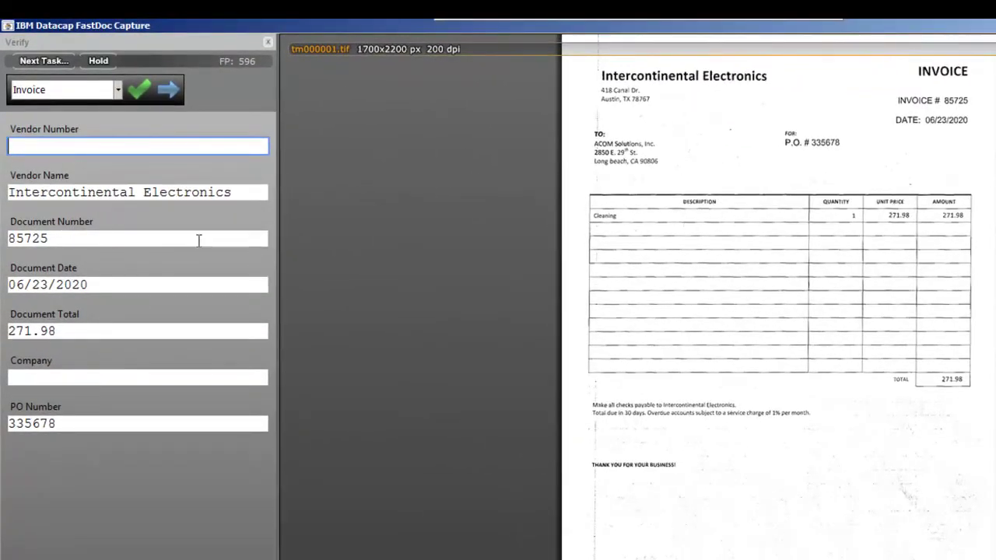
pyautogui.click(137, 193)
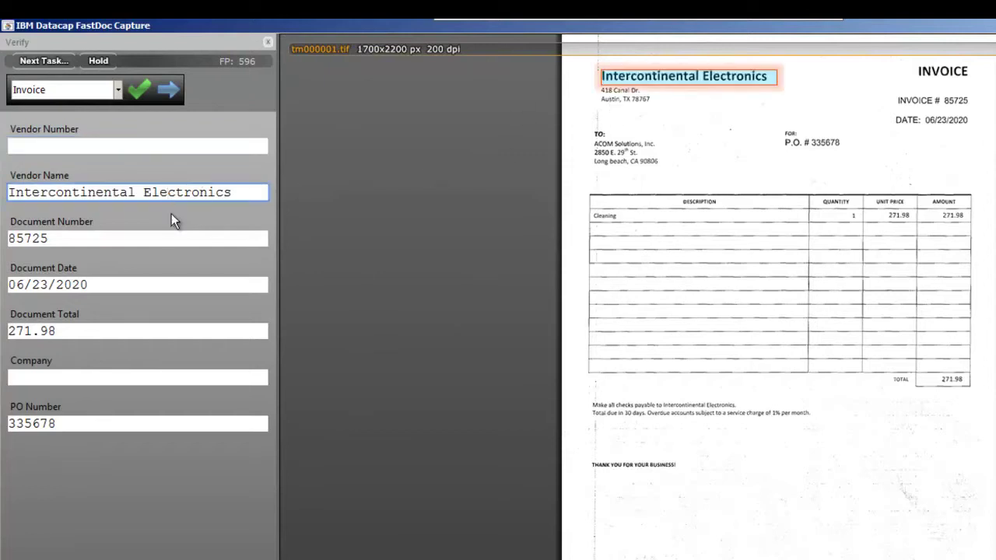
pyautogui.click(137, 238)
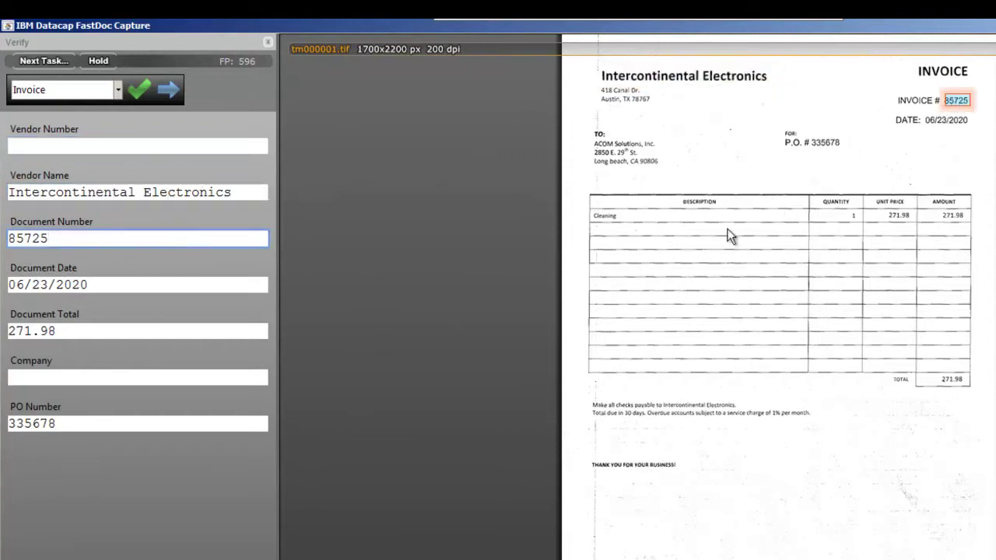
pyautogui.moveTo(680, 392)
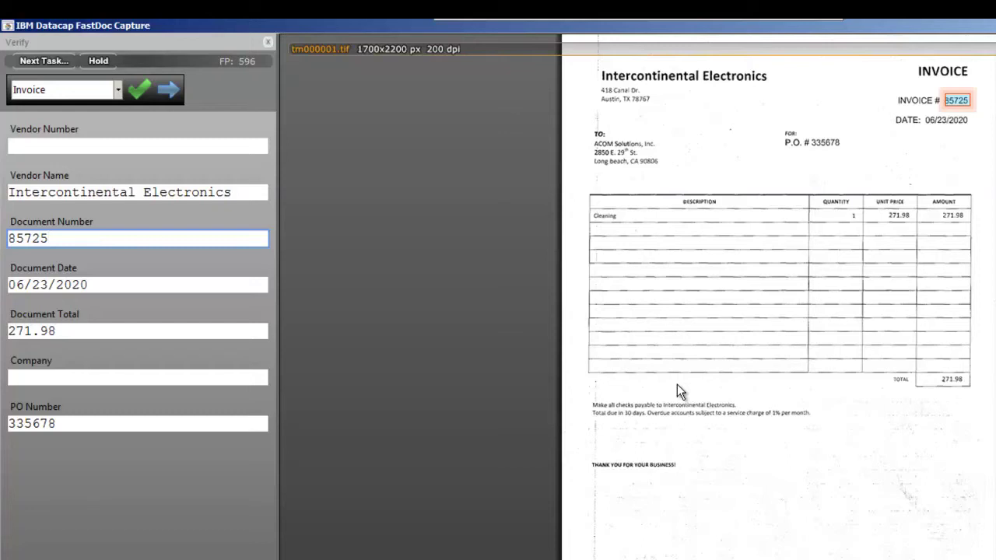
pyautogui.moveTo(745, 174)
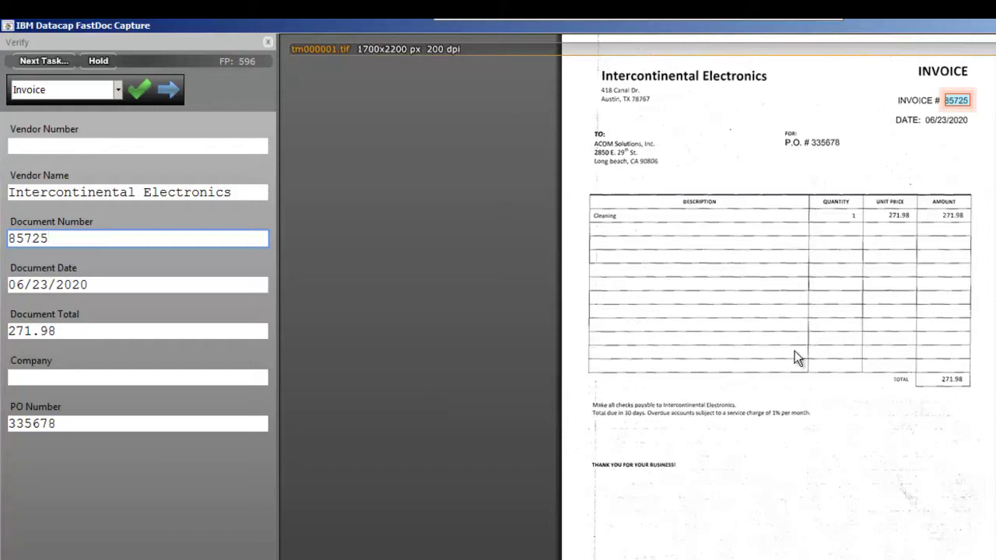
pyautogui.moveTo(723, 230)
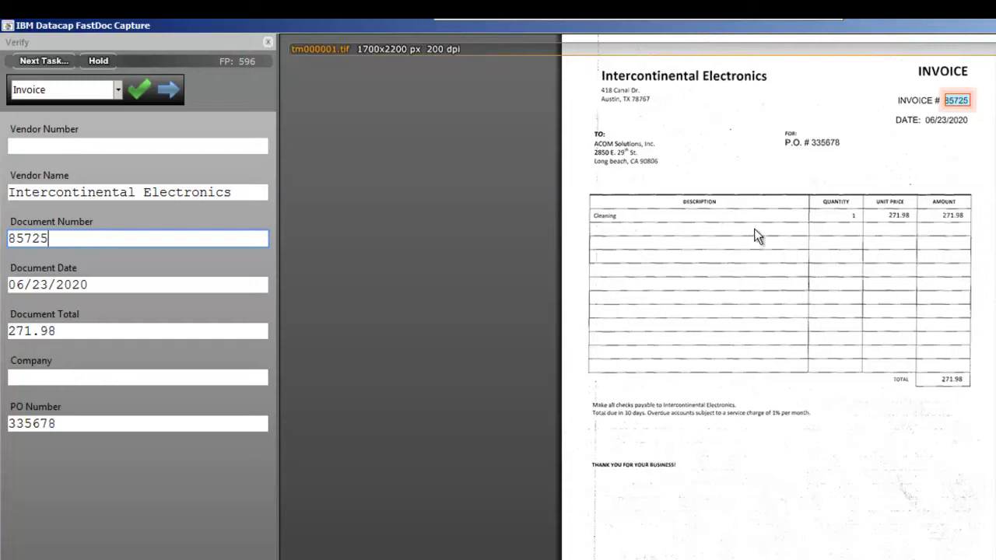
pyautogui.moveTo(713, 210)
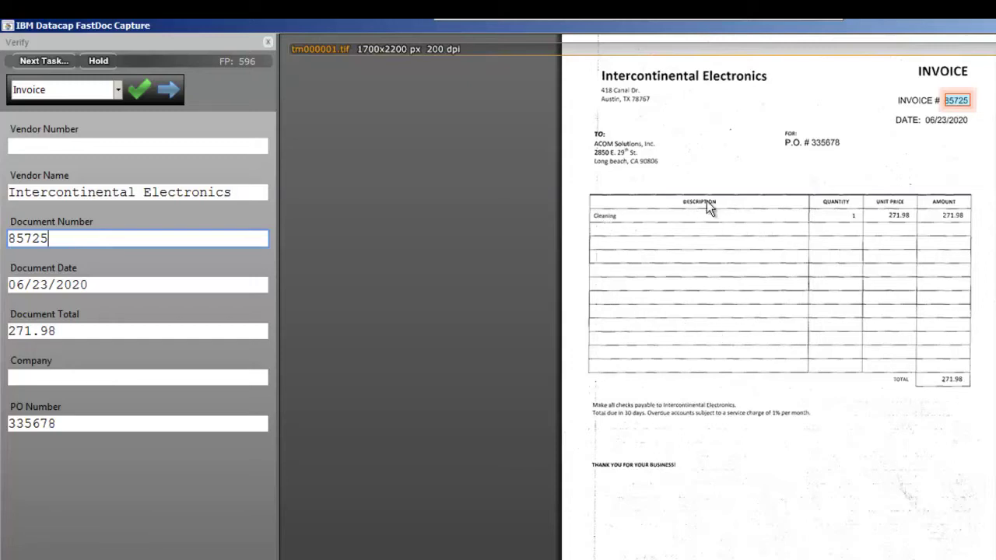
pyautogui.moveTo(192, 320)
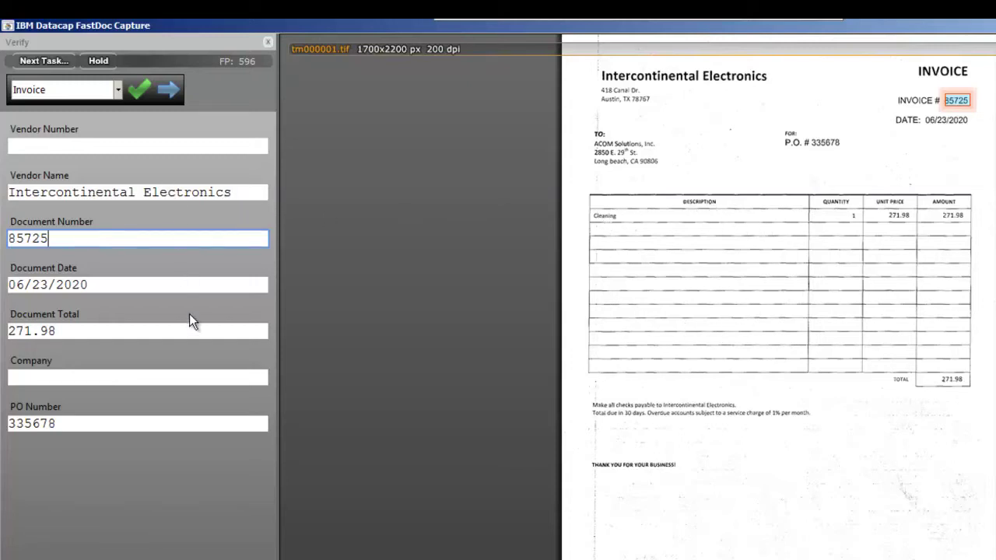
pyautogui.moveTo(361, 332)
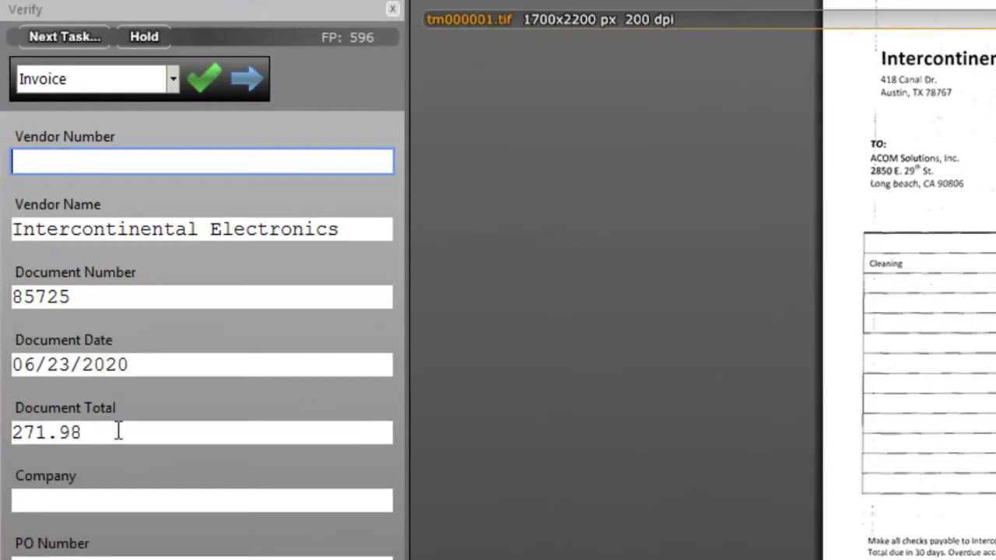
# Complete verification of the invoice index values and send it on to Export via Next Task.
pyautogui.click(200, 501)
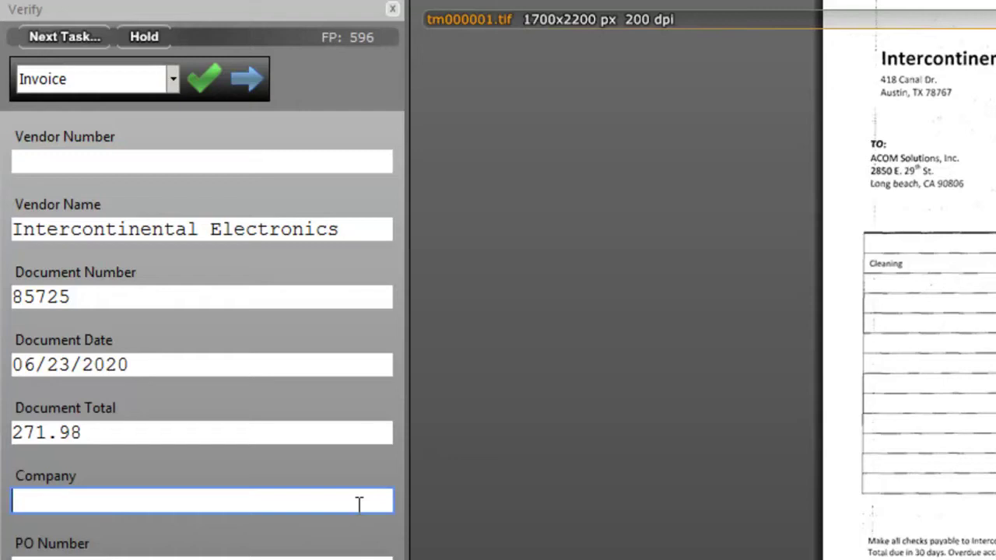
pyautogui.moveTo(464, 465)
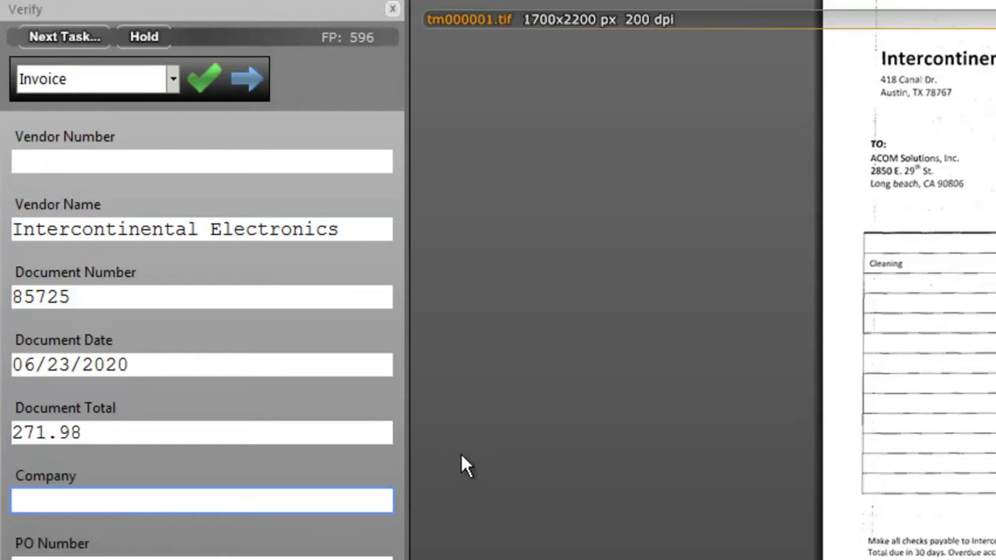
pyautogui.moveTo(371, 271)
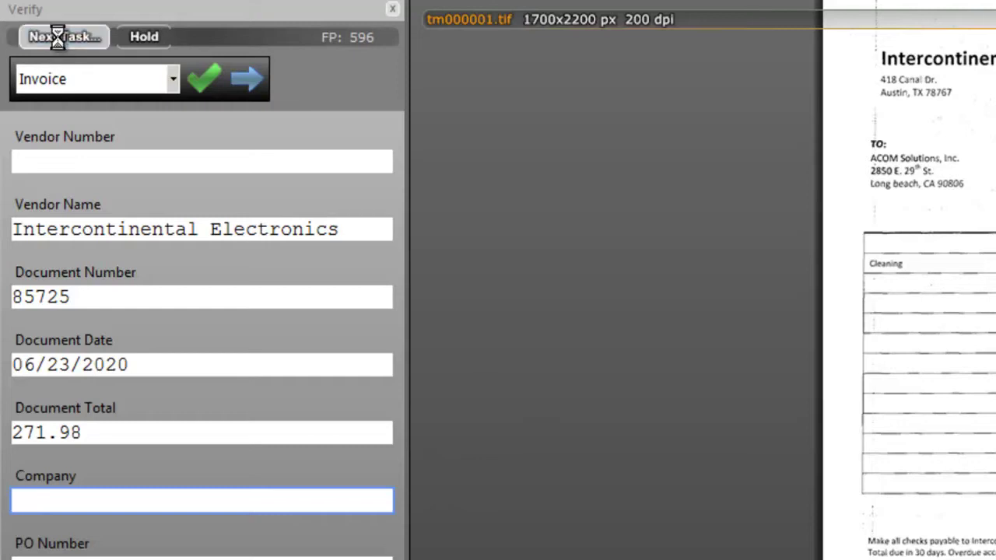
pyautogui.click(63, 37)
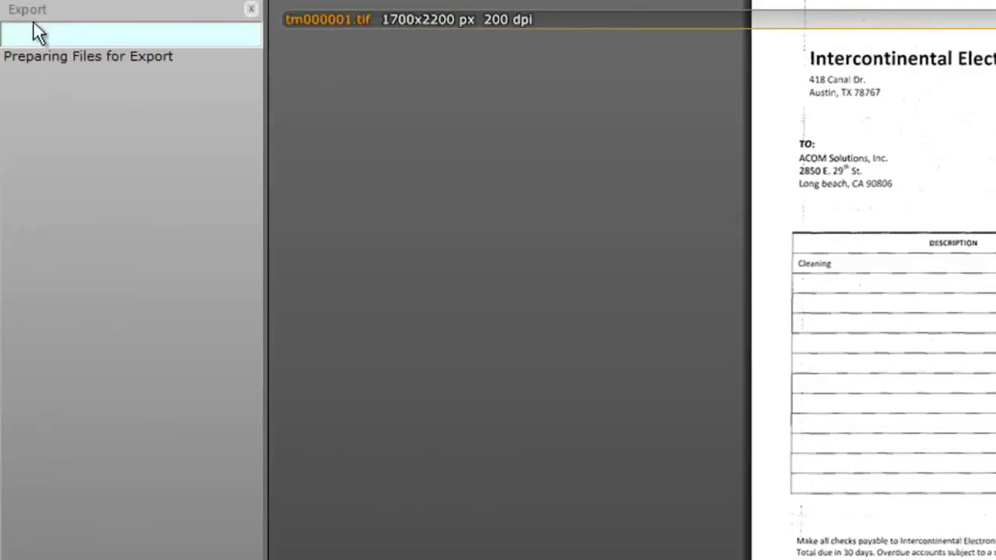
pyautogui.moveTo(457, 283)
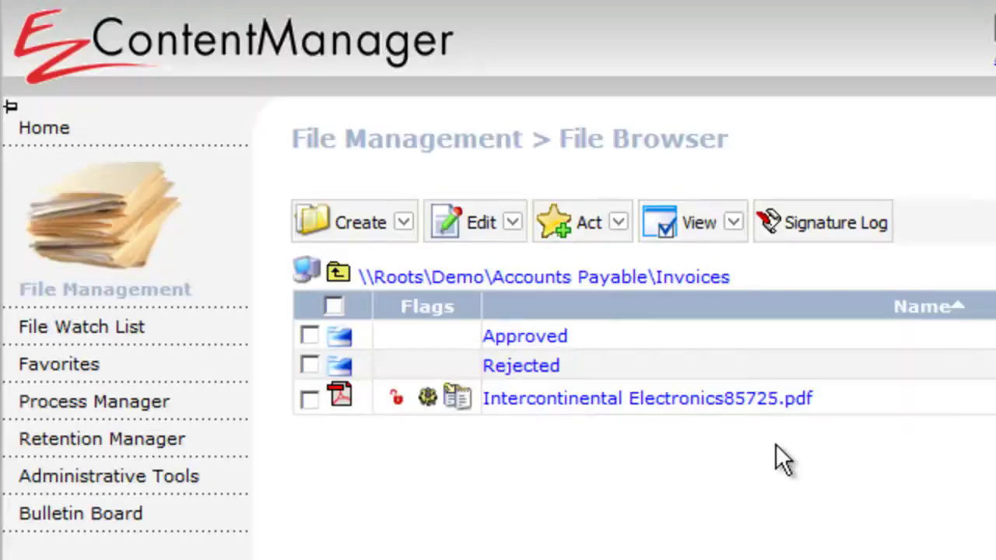
pyautogui.moveTo(594, 405)
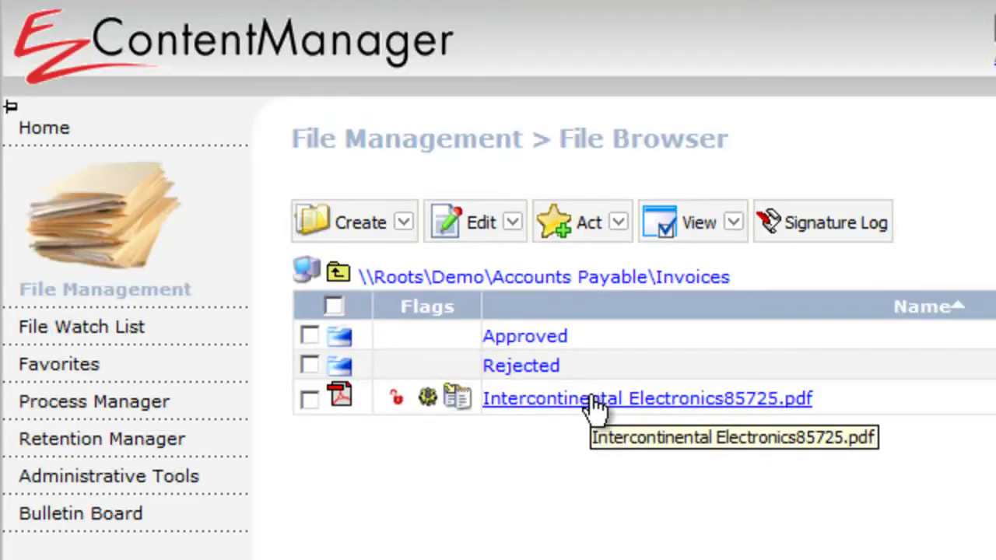
pyautogui.moveTo(426, 401)
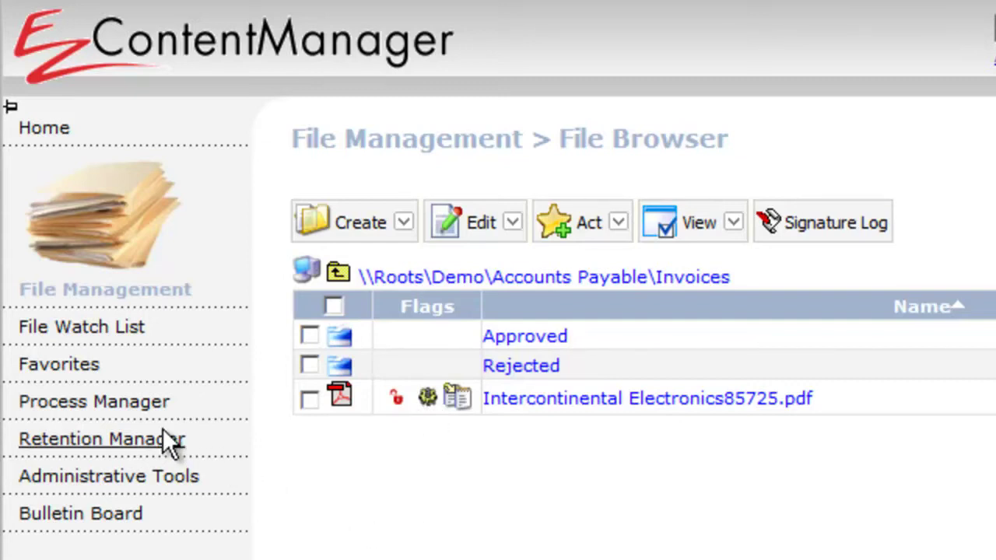
pyautogui.moveTo(117, 410)
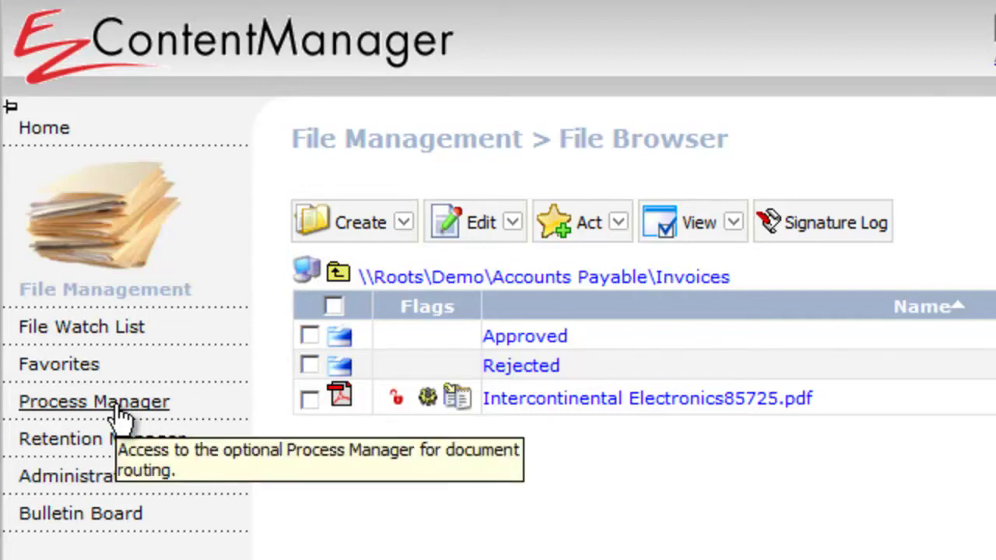
pyautogui.moveTo(451, 536)
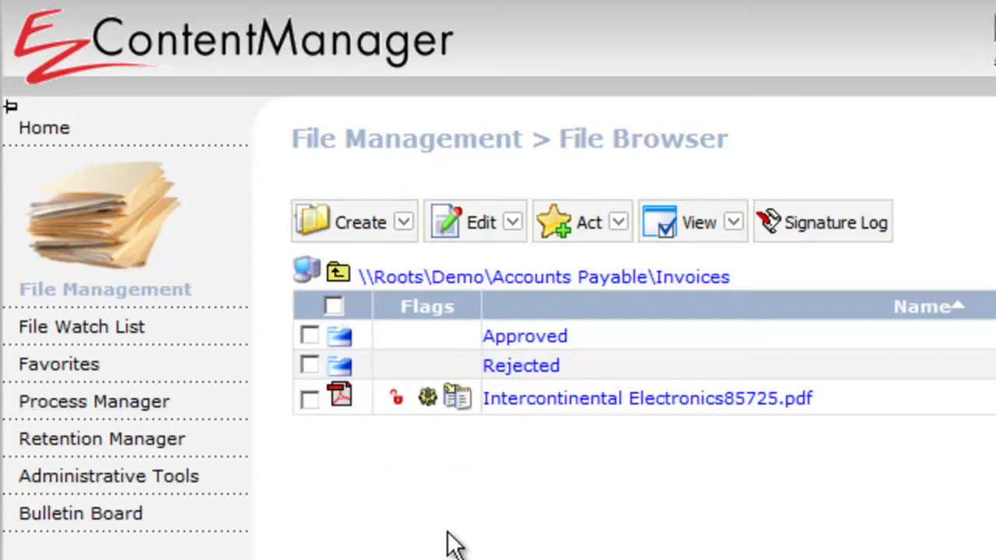
pyautogui.moveTo(488, 544)
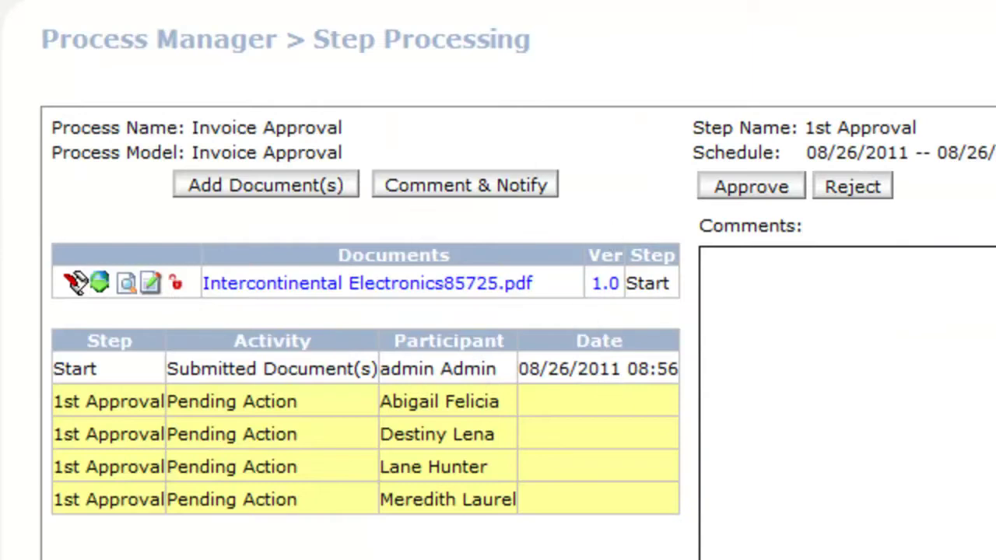
pyautogui.moveTo(460, 436)
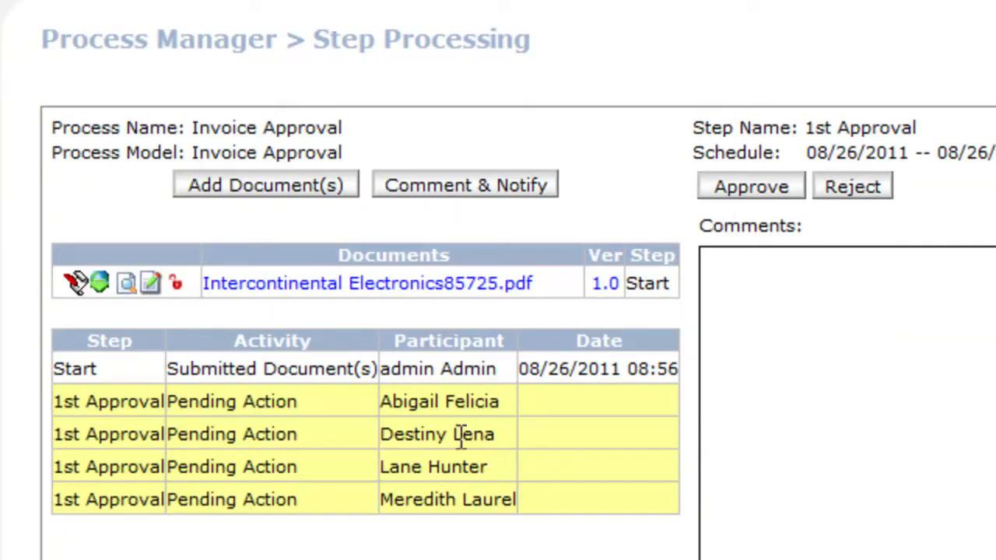
pyautogui.moveTo(812, 155)
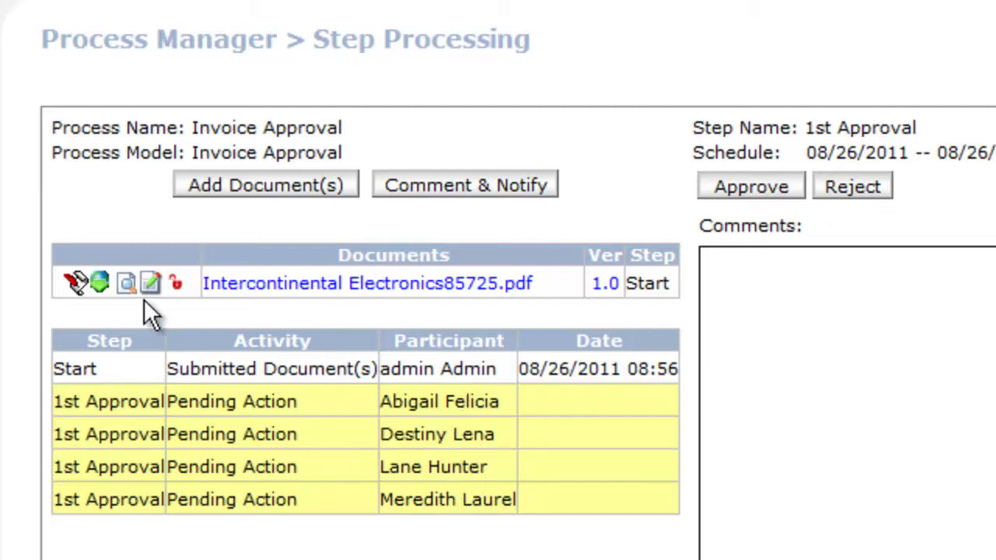
pyautogui.moveTo(125, 283)
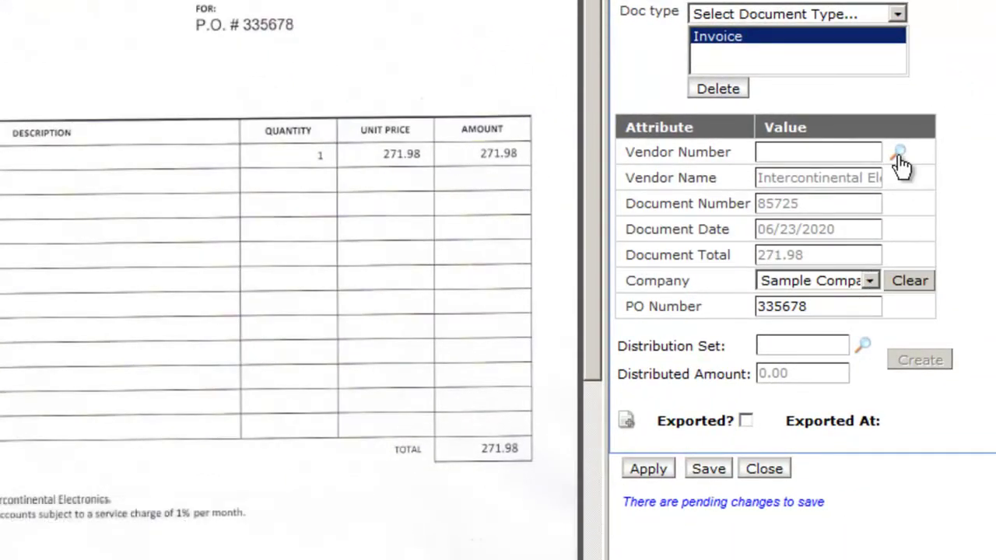
# Fill vendor 1450 and distribution set INVPUR in the invoice index form and close it.
pyautogui.click(895, 154)
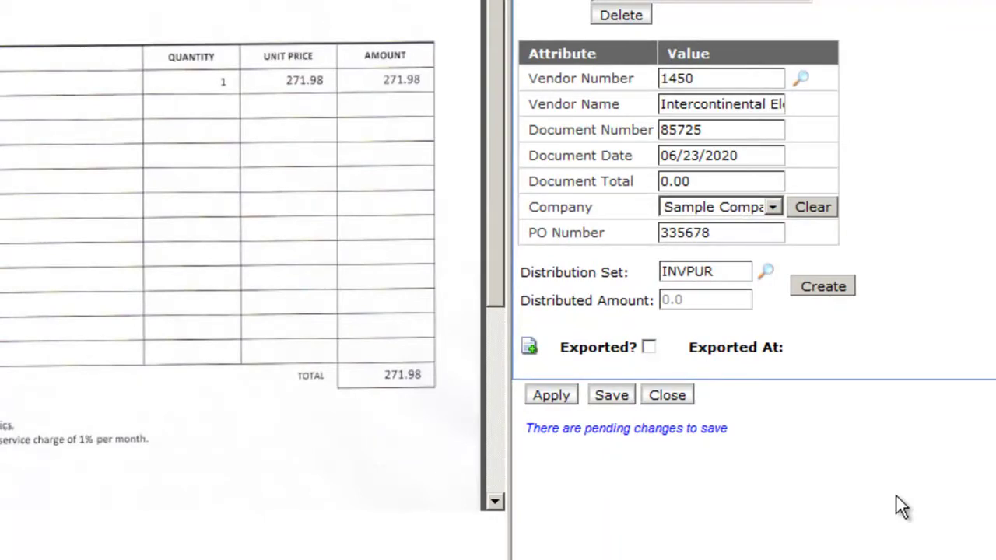
pyautogui.moveTo(909, 491)
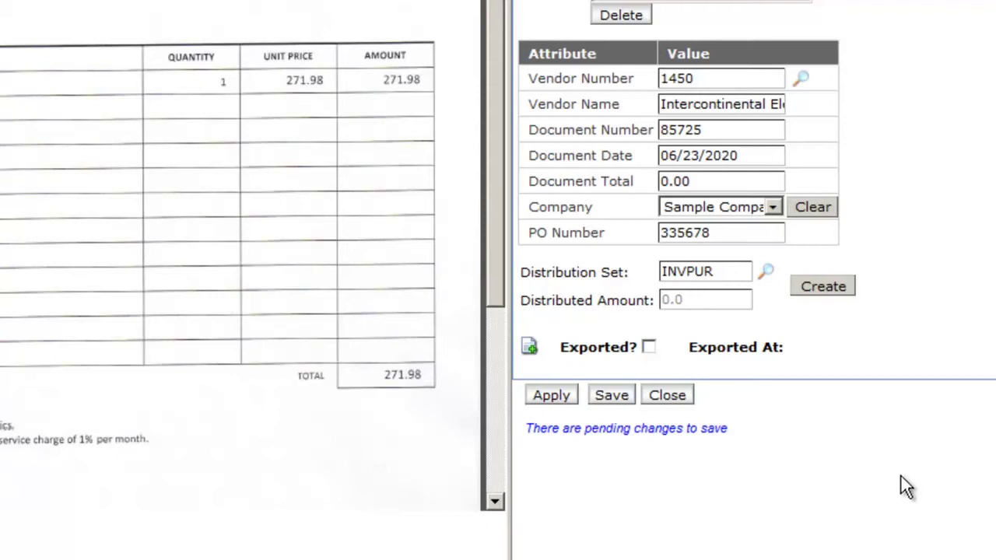
pyautogui.moveTo(928, 437)
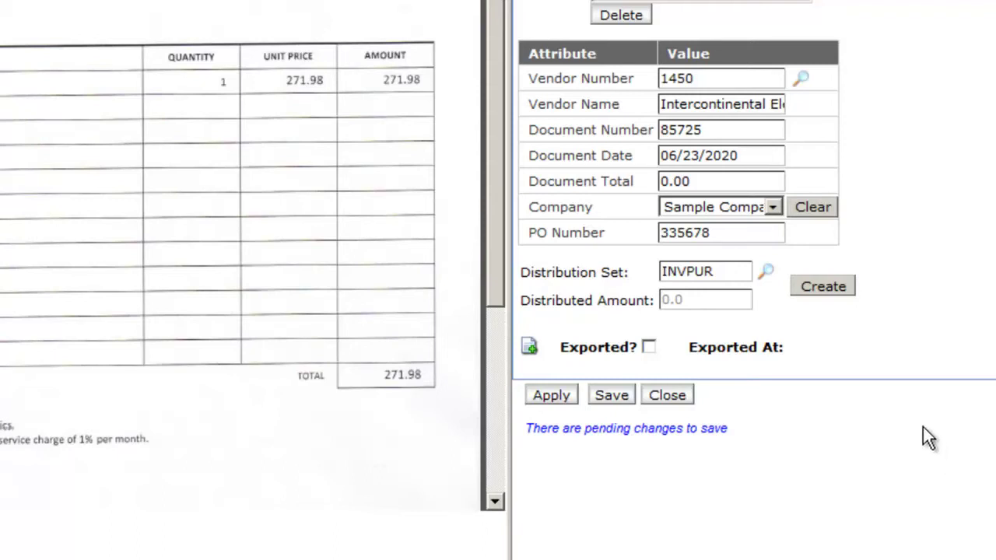
pyautogui.moveTo(951, 471)
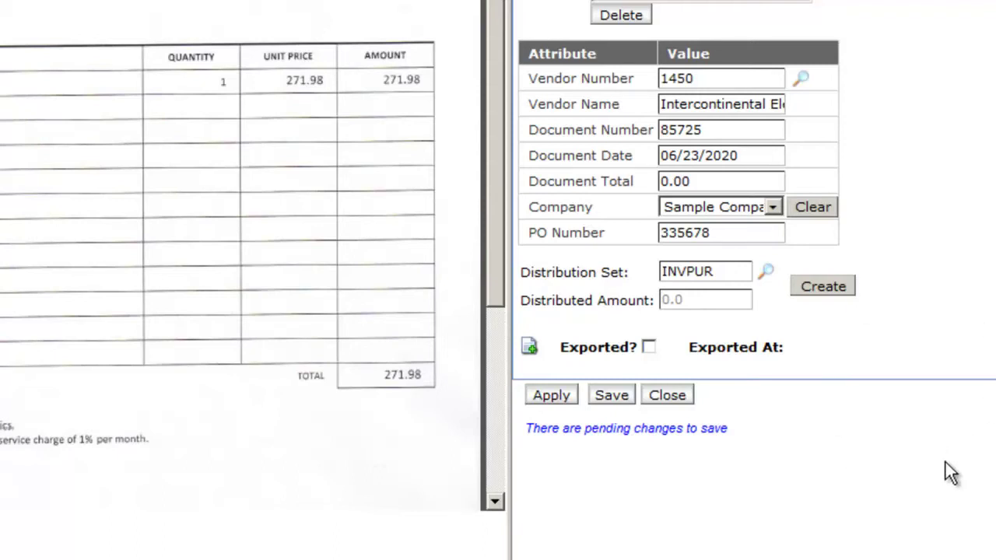
pyautogui.moveTo(894, 365)
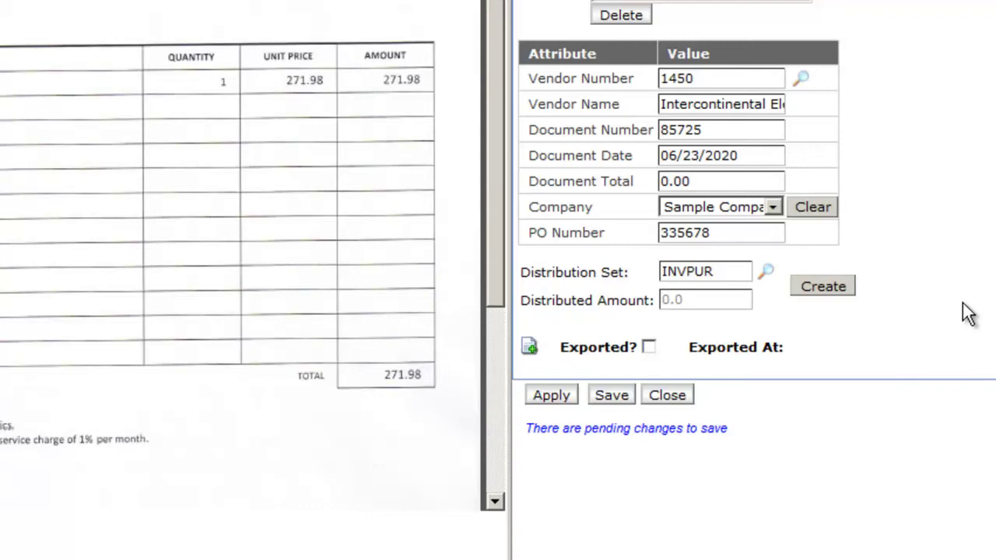
pyautogui.moveTo(665, 395)
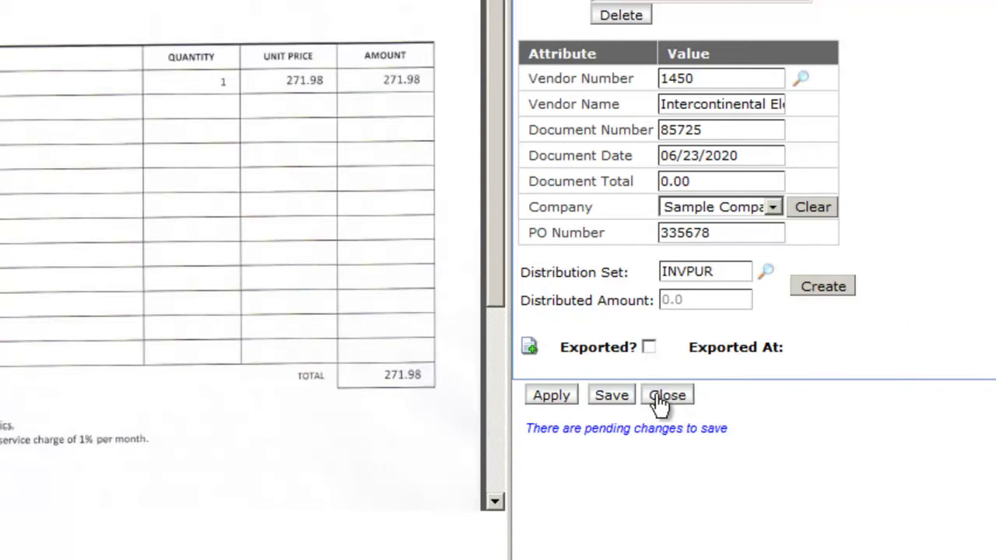
pyautogui.click(666, 395)
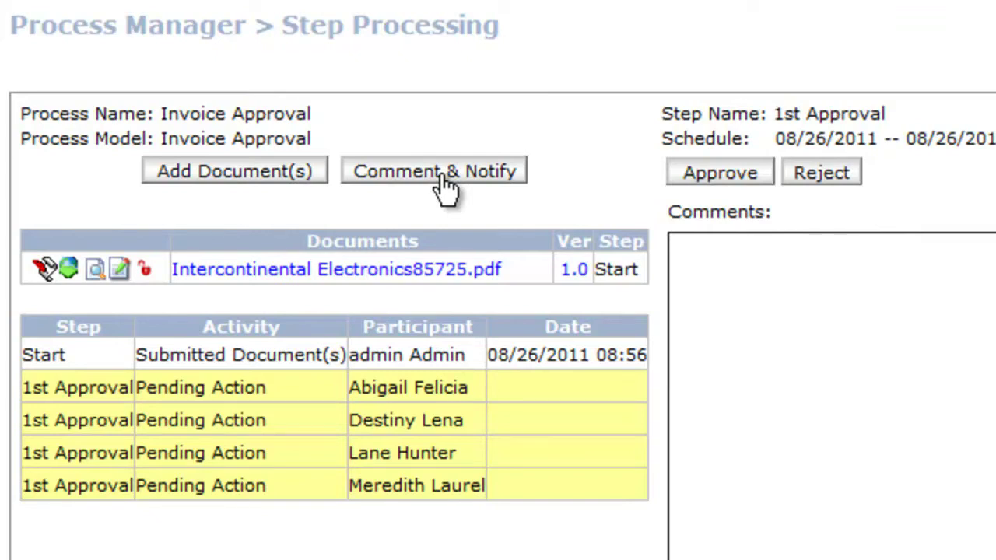
pyautogui.moveTo(240, 181)
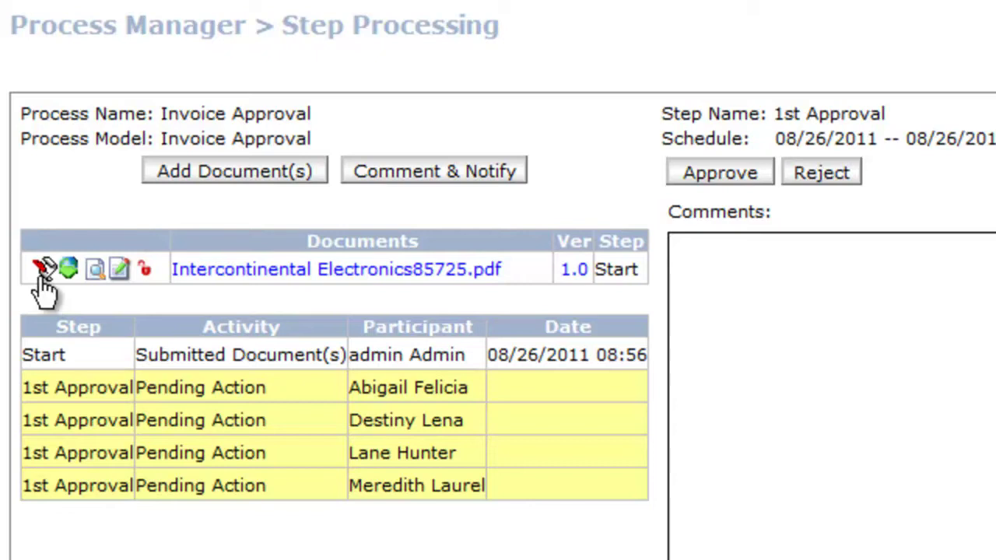
pyautogui.moveTo(39, 268)
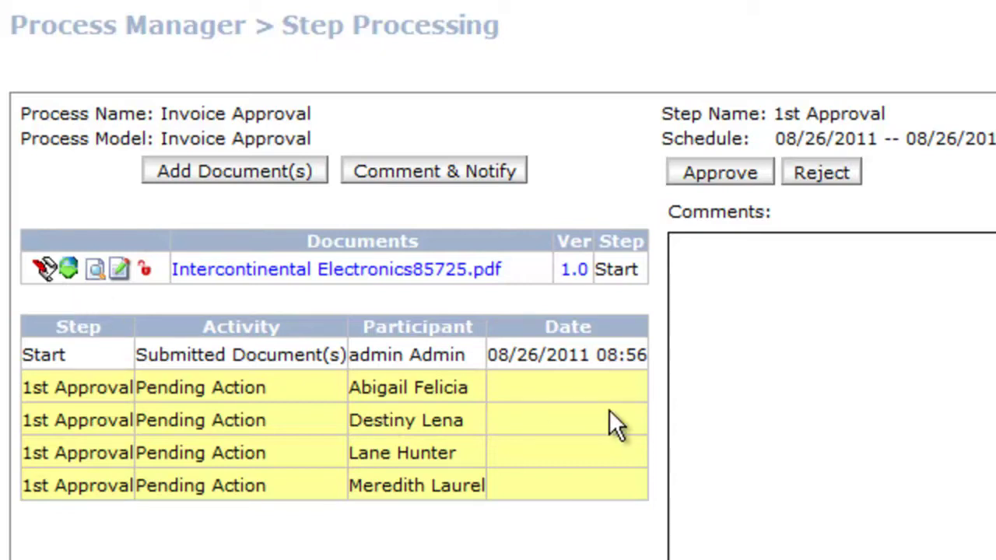
# Approve the Intercontinental Electronics invoice at 1st Approval, completing the process.
pyautogui.click(719, 171)
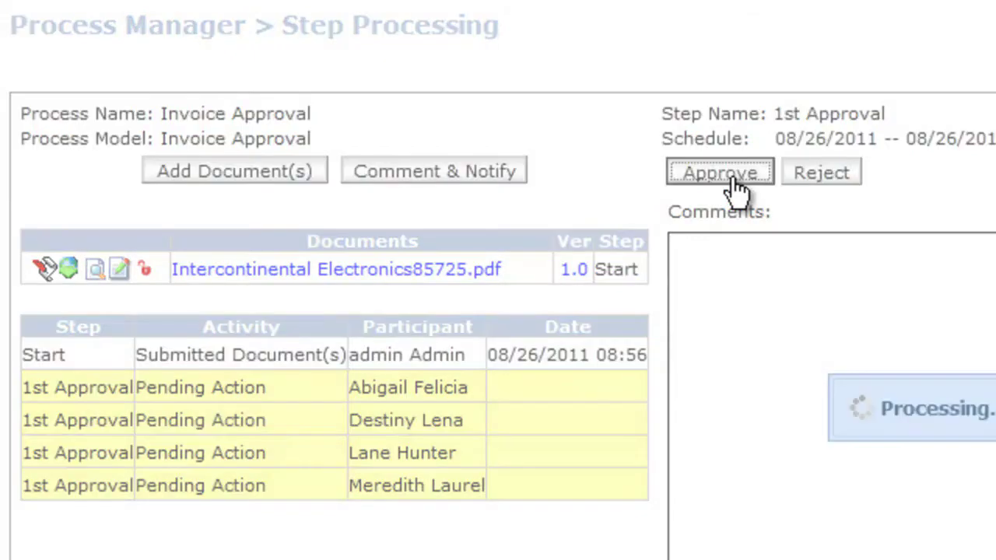
pyautogui.click(718, 172)
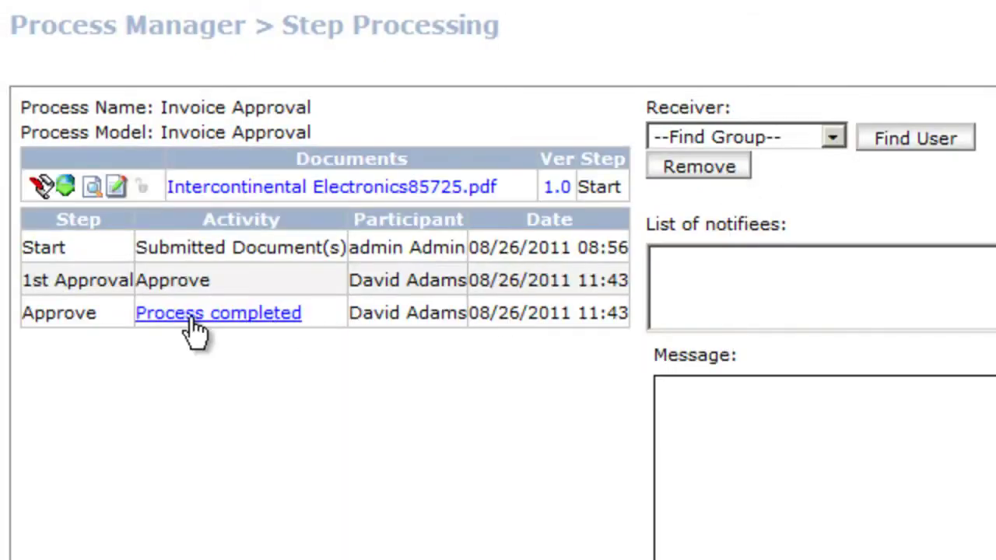
pyautogui.moveTo(252, 321)
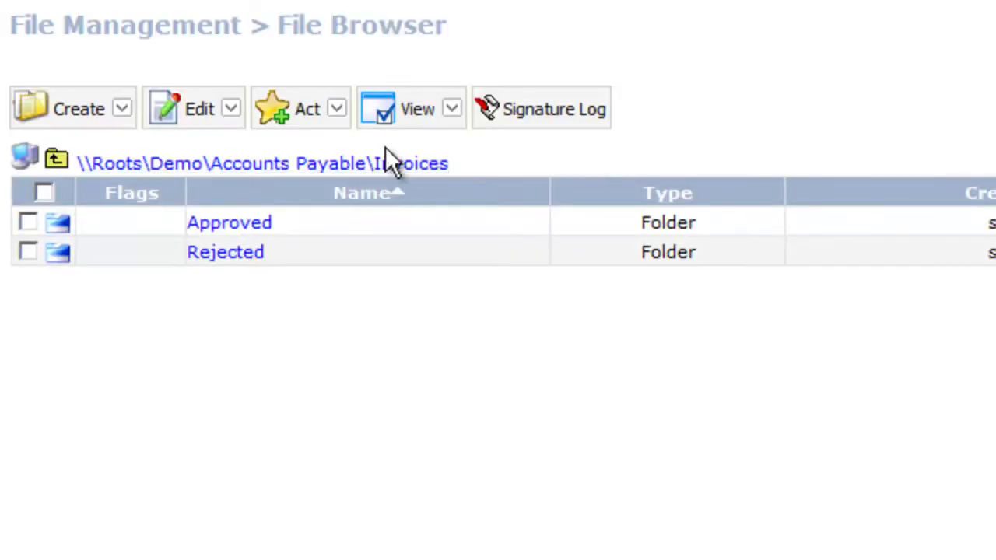
# Show the Approved folder invoice's File Link page with PO_IE_335678.pdf auto-linked.
pyautogui.doubleClick(229, 221)
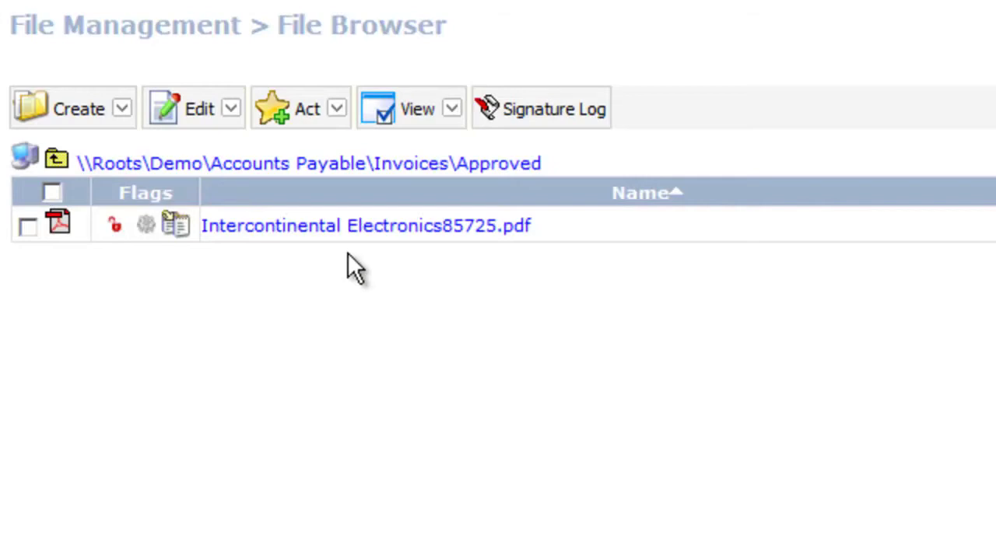
pyautogui.moveTo(146, 225)
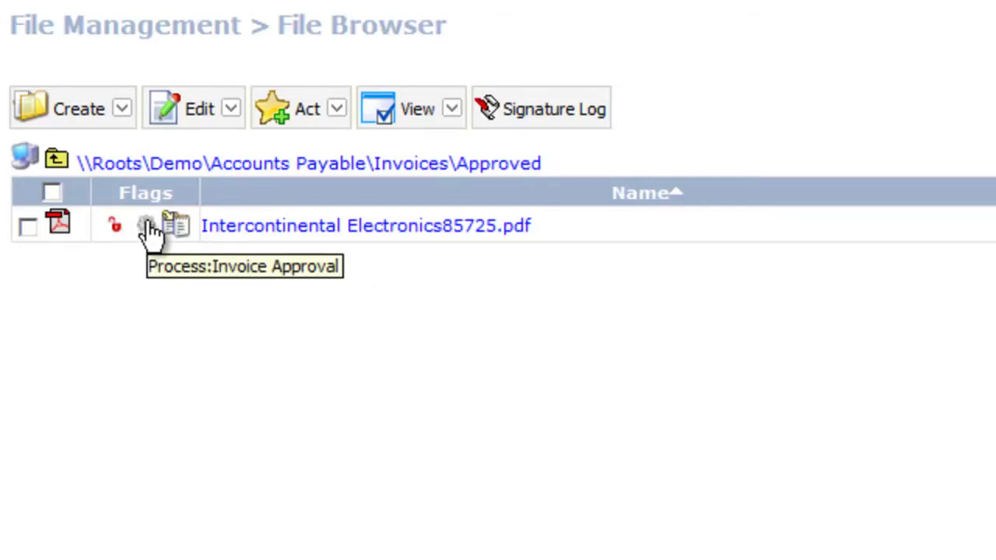
pyautogui.moveTo(501, 421)
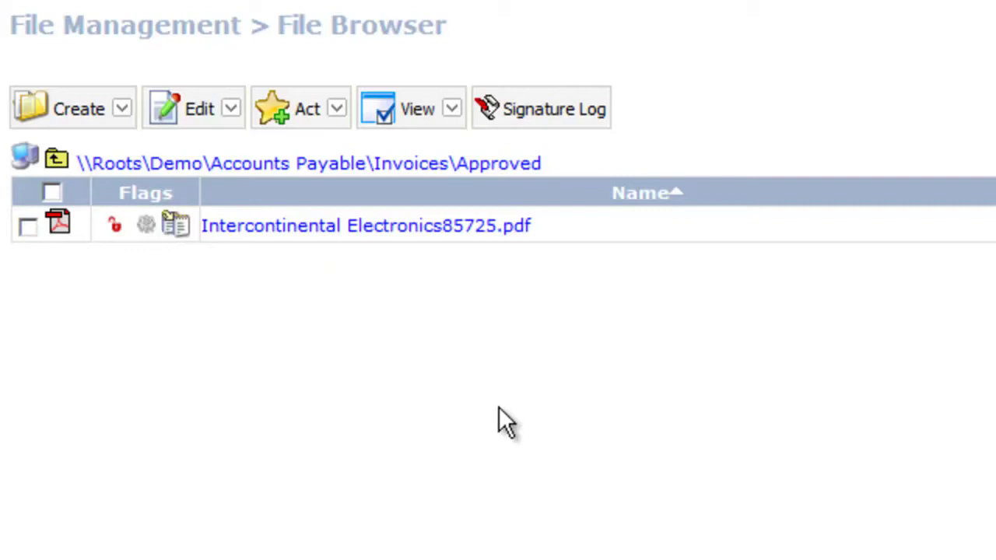
pyautogui.moveTo(174, 231)
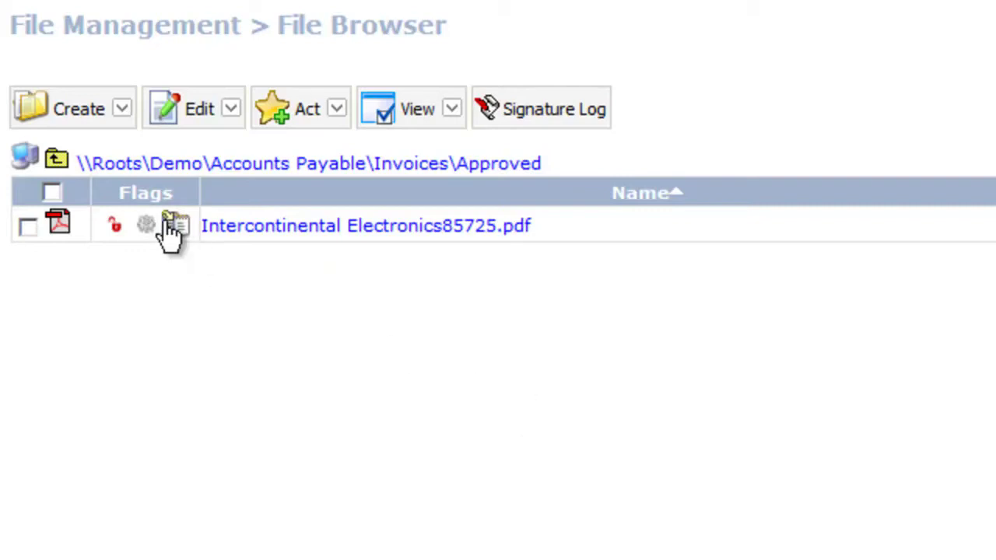
pyautogui.moveTo(177, 221)
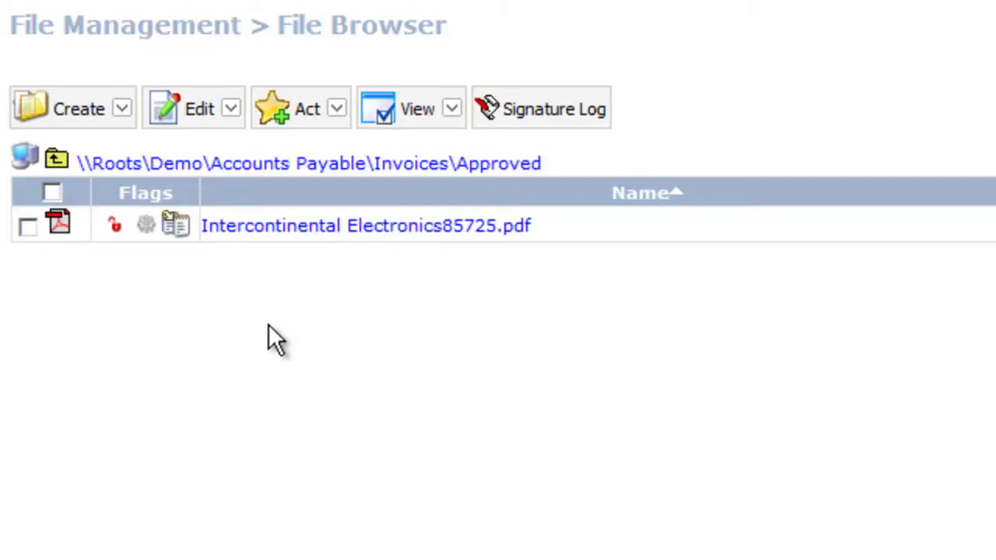
pyautogui.moveTo(177, 227)
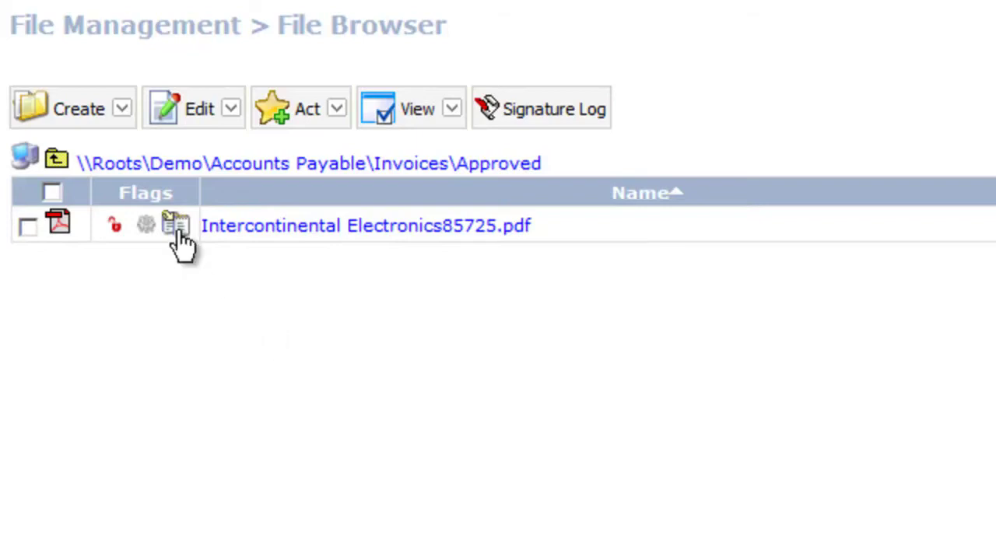
pyautogui.click(175, 224)
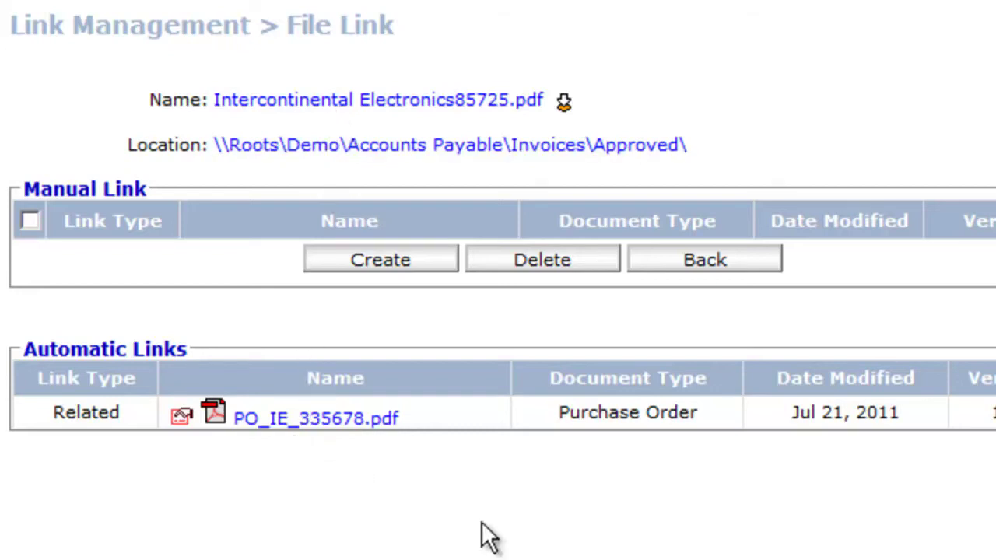
pyautogui.moveTo(517, 544)
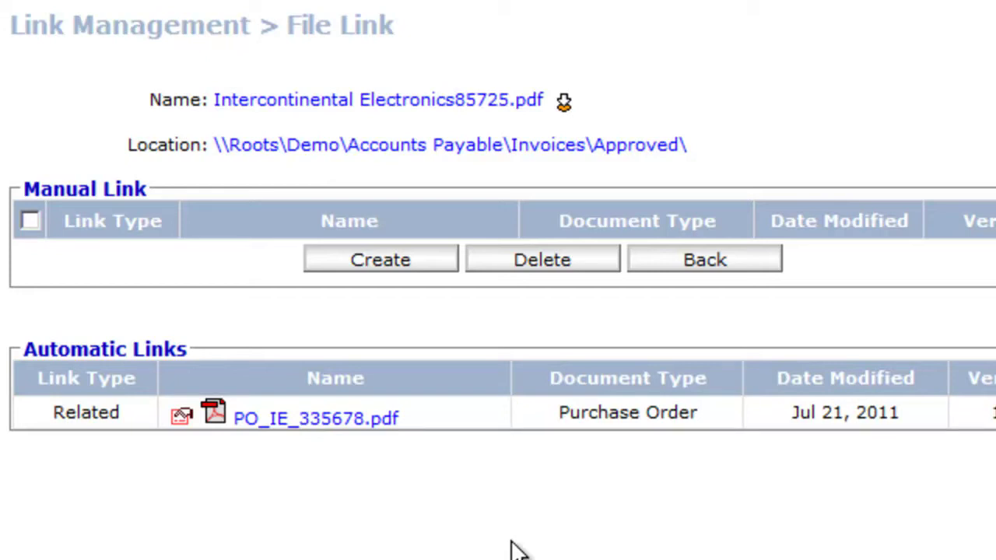
pyautogui.moveTo(397, 125)
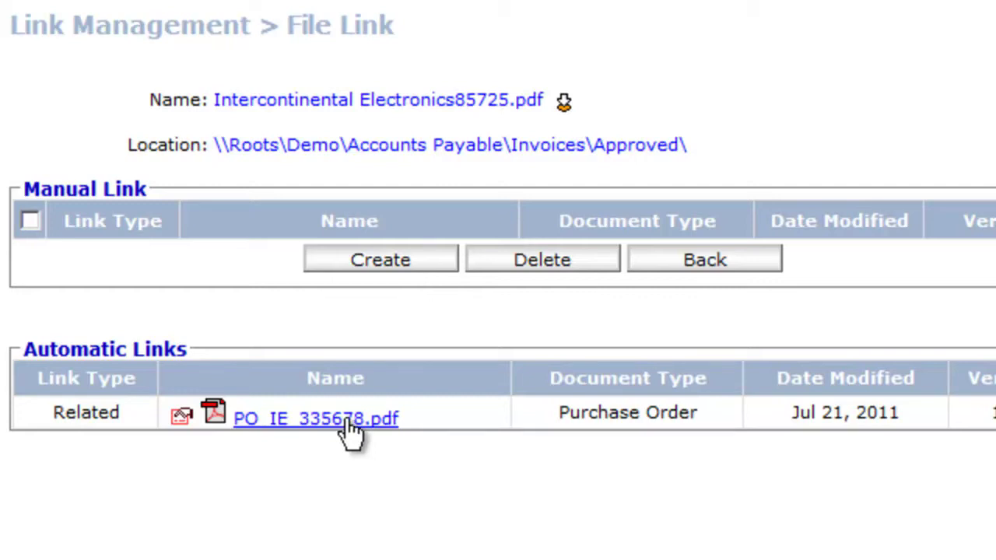
pyautogui.moveTo(668, 291)
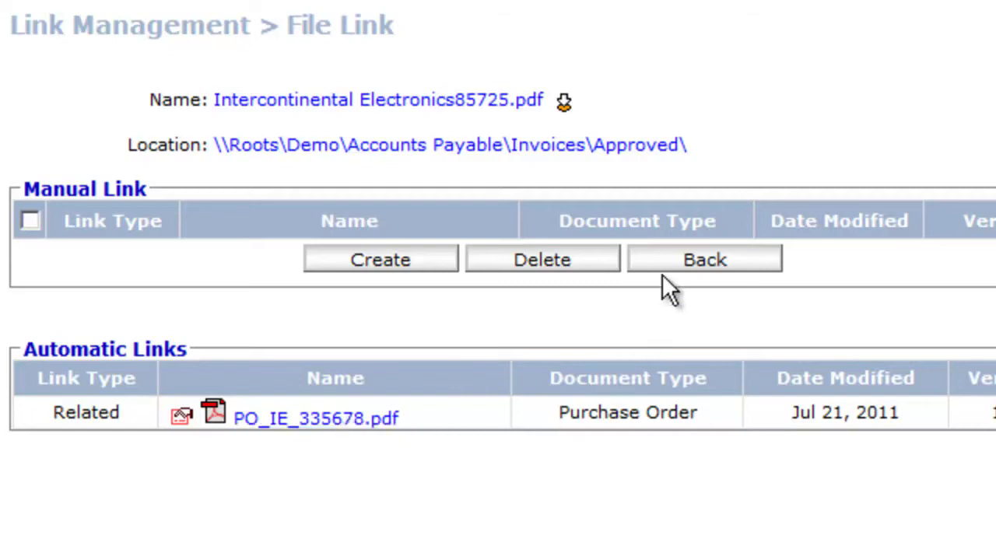
# Return to the Approved invoices folder listing after reviewing the PO_IE_335678.pdf link.
pyautogui.click(703, 258)
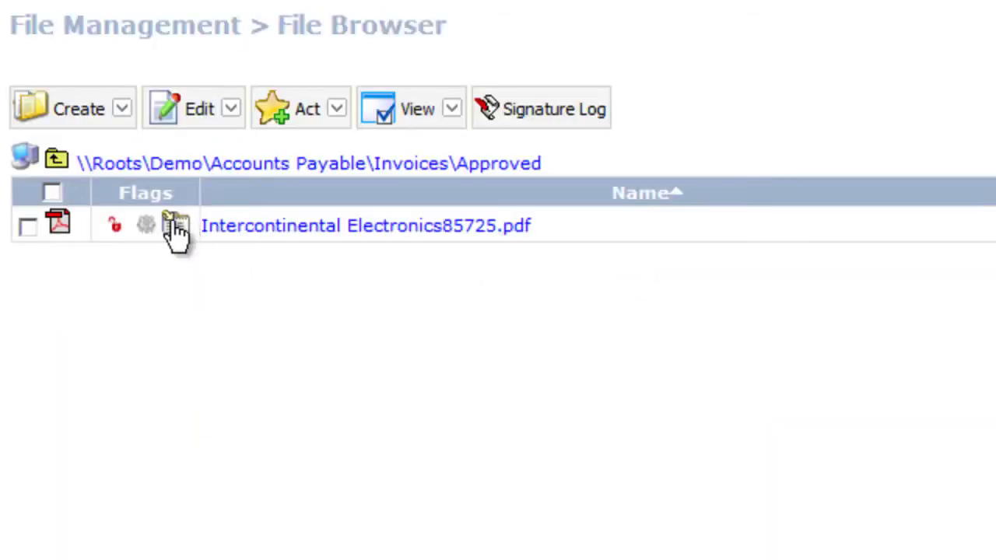
pyautogui.moveTo(177, 224)
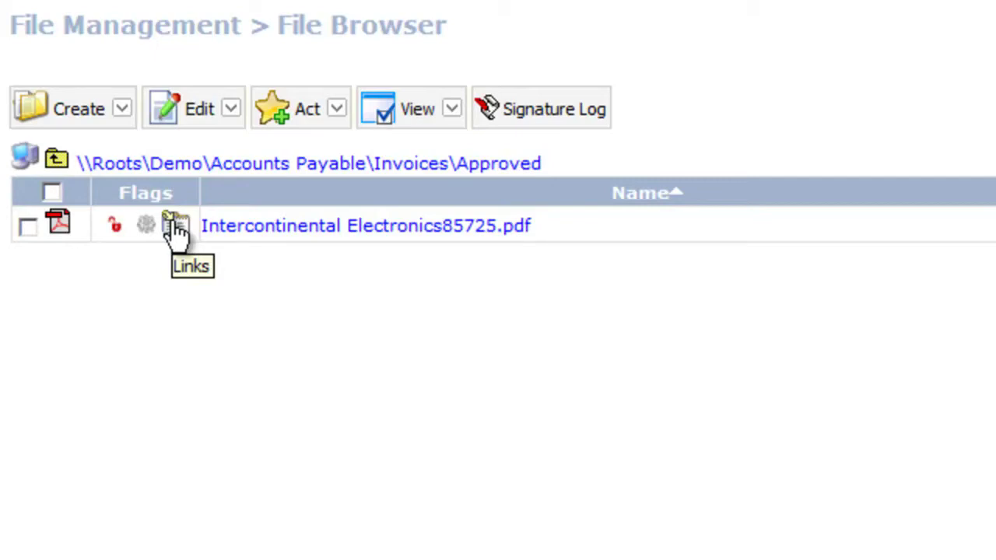
pyautogui.moveTo(436, 170)
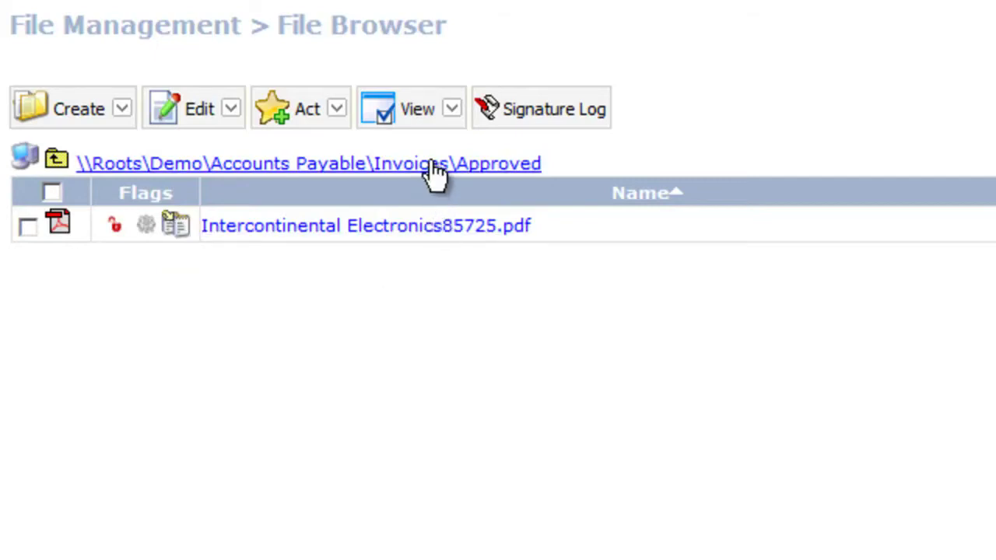
pyautogui.moveTo(235, 261)
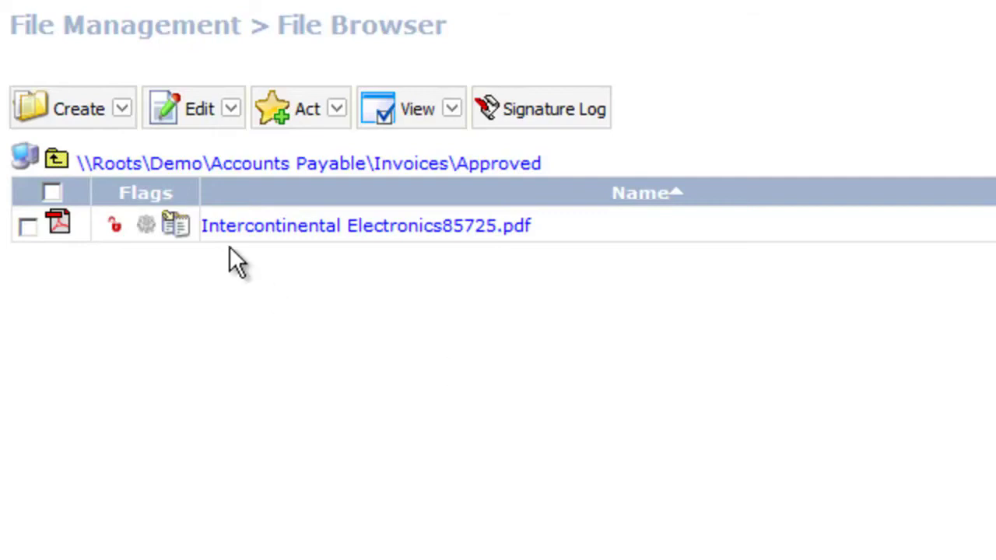
pyautogui.moveTo(178, 226)
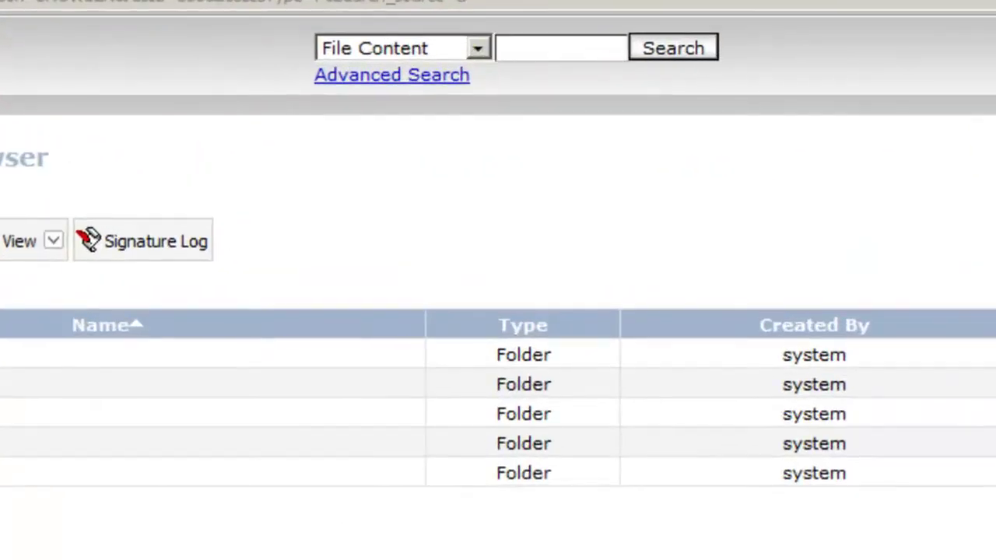
pyautogui.moveTo(485, 60)
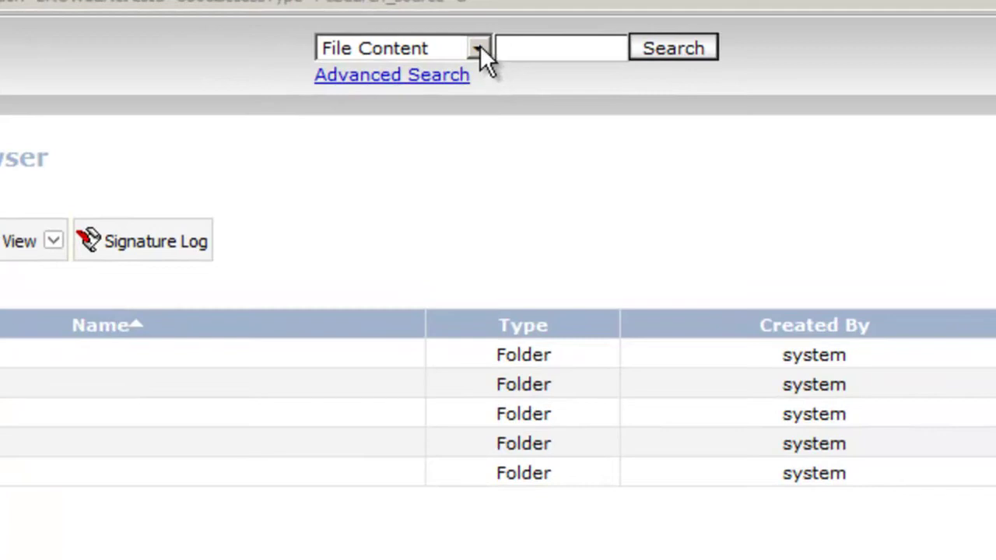
# Bring up the advanced search page from beneath the search box.
pyautogui.click(476, 46)
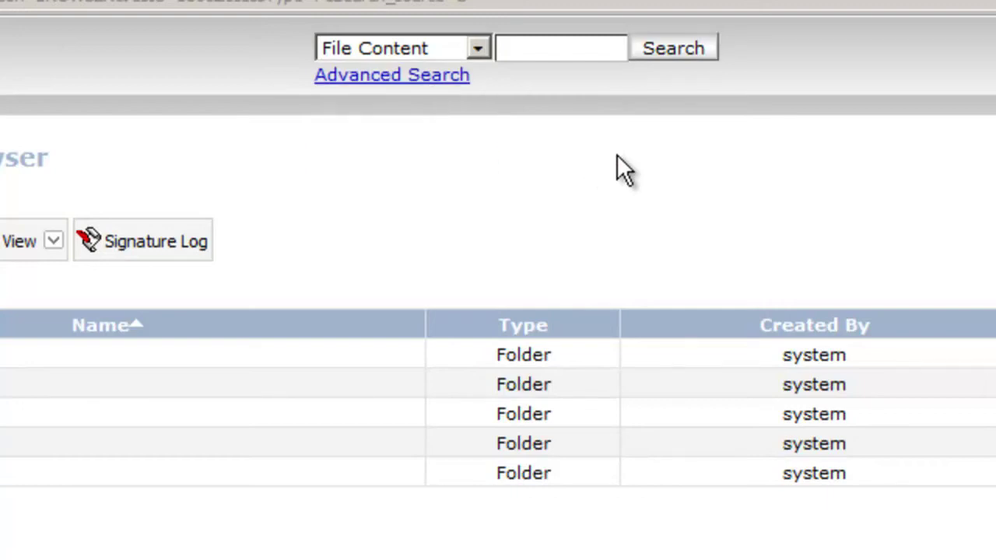
pyautogui.click(392, 74)
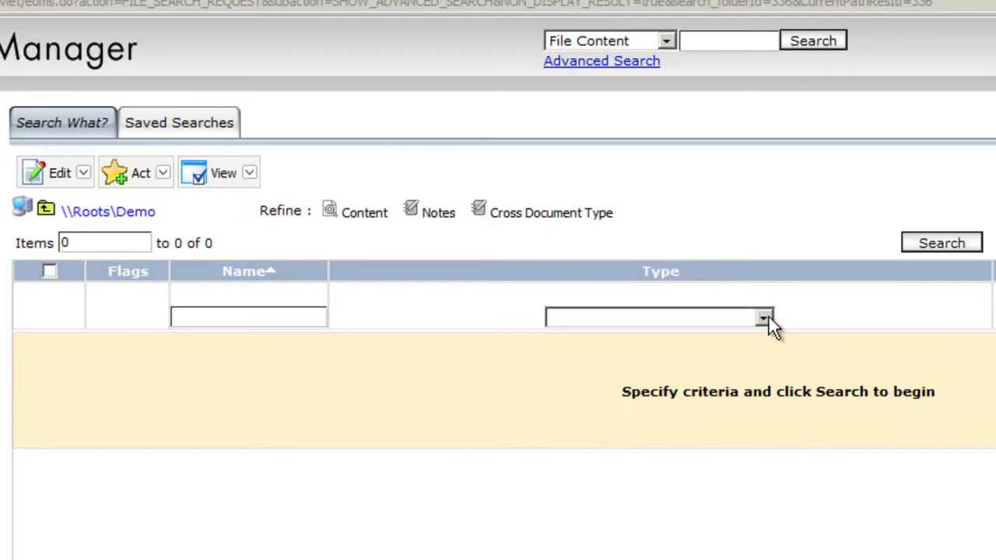
# Search Personnel Action Notices with Employee Name Like 'cl' in the East division.
pyautogui.click(762, 317)
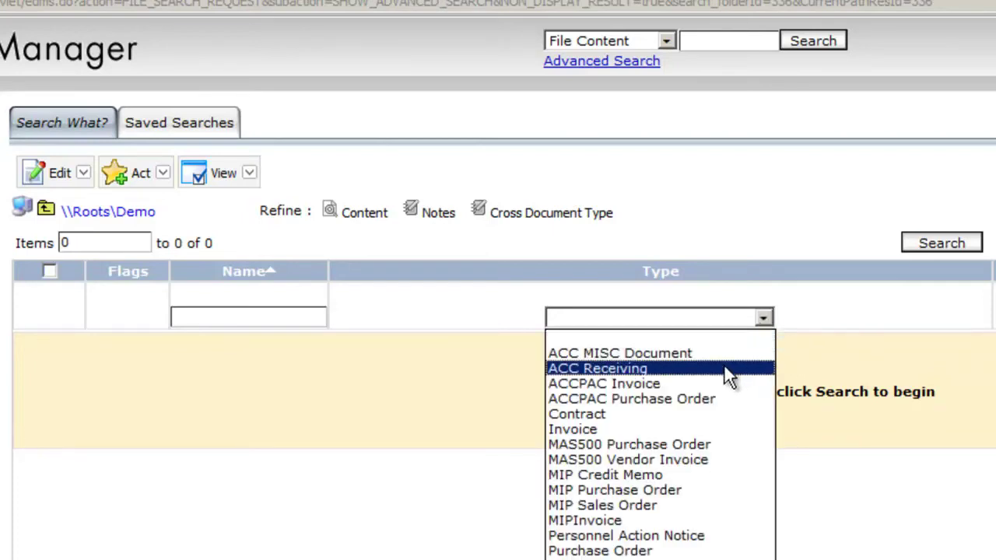
pyautogui.moveTo(699, 445)
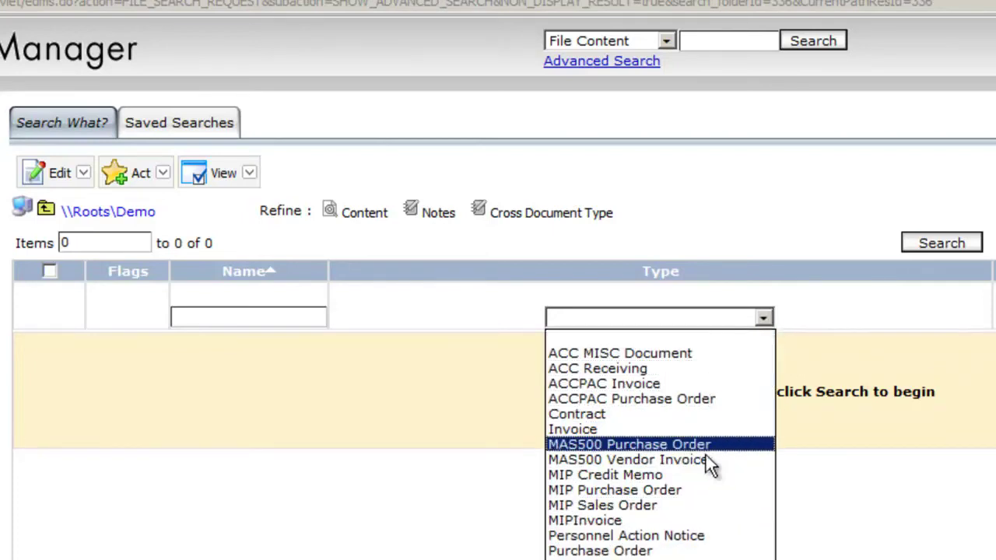
pyautogui.moveTo(604, 504)
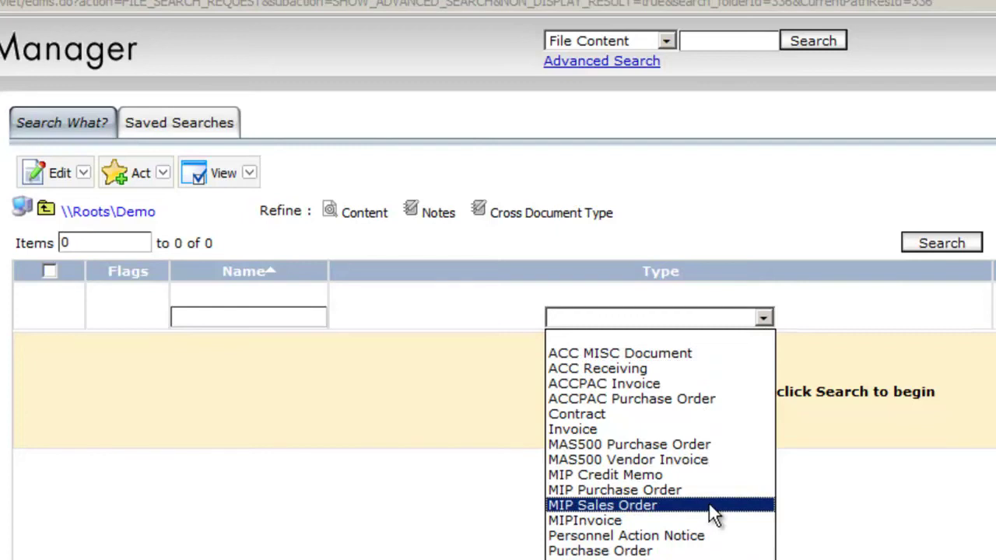
pyautogui.moveTo(700, 535)
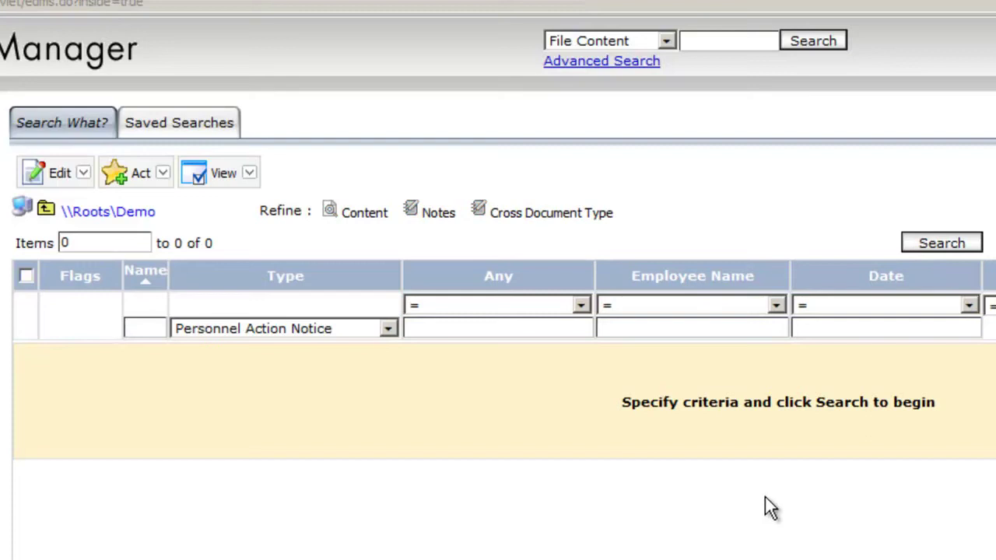
pyautogui.moveTo(690, 302)
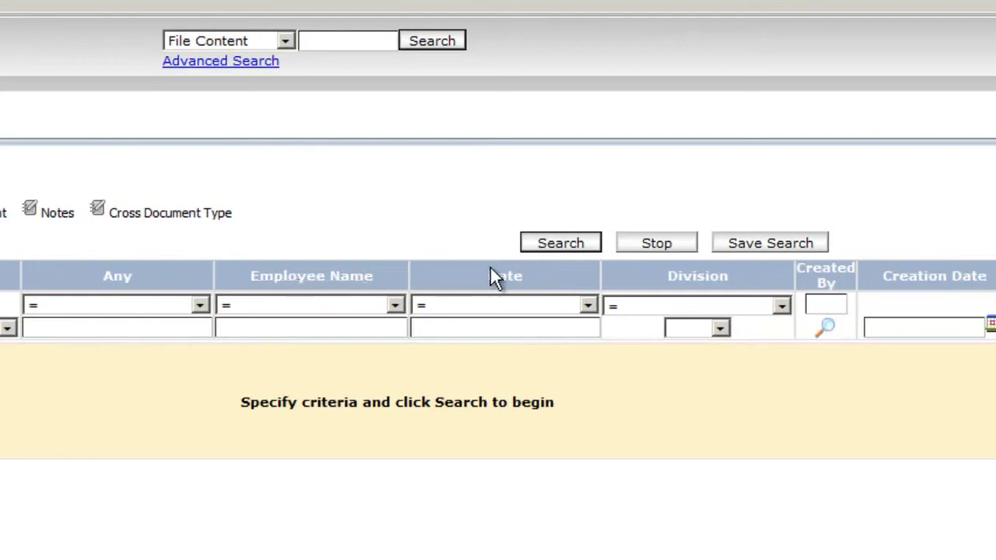
pyautogui.moveTo(635, 445)
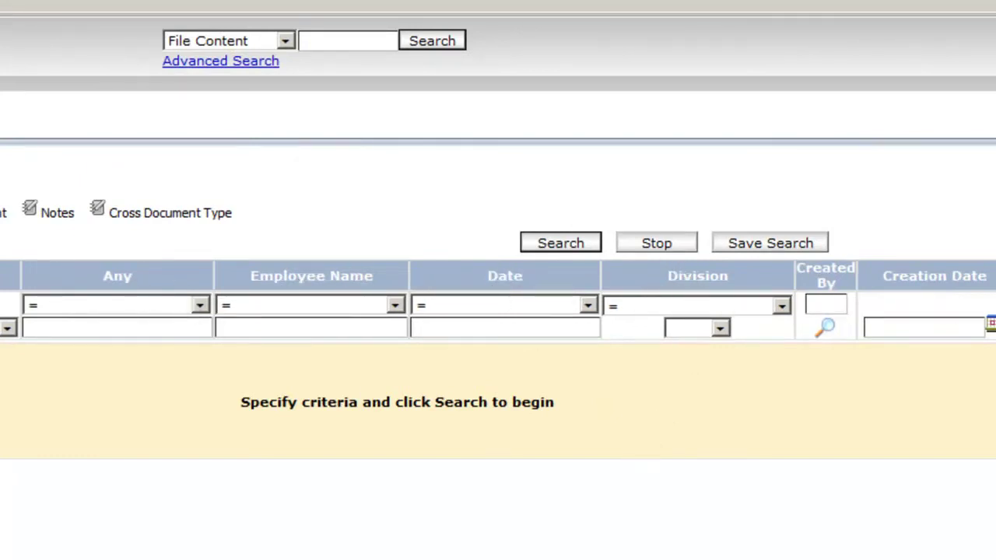
pyautogui.moveTo(418, 404)
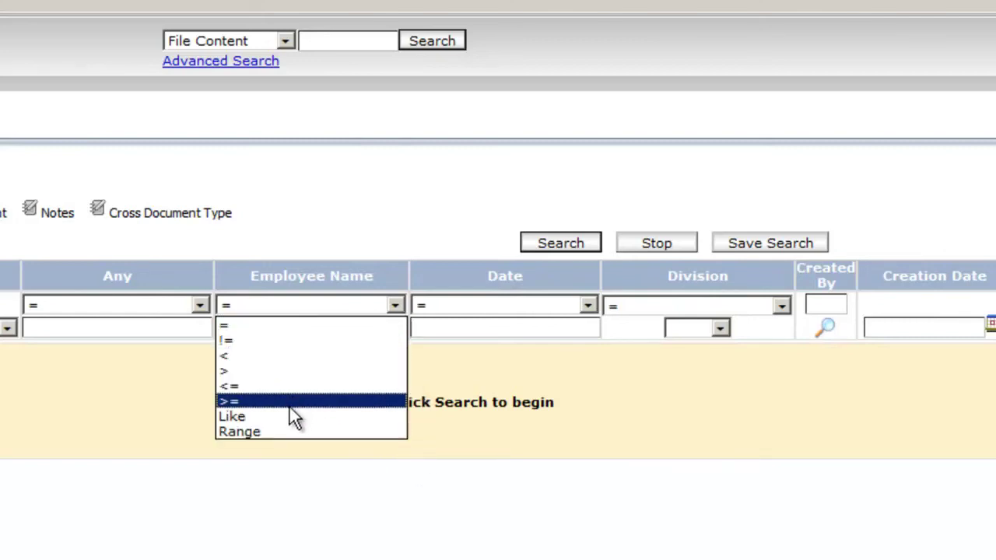
pyautogui.click(232, 417)
pyautogui.write('cl')
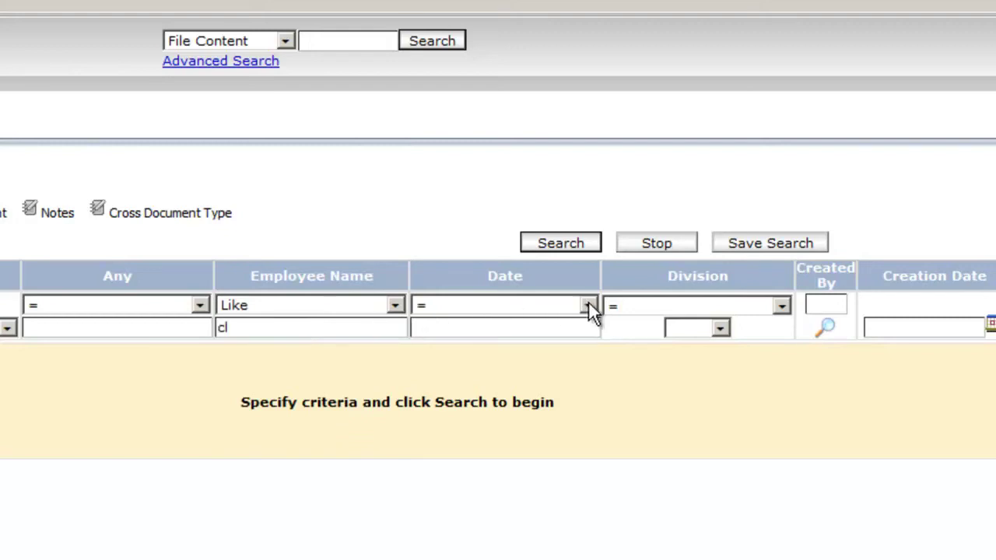
pyautogui.moveTo(707, 378)
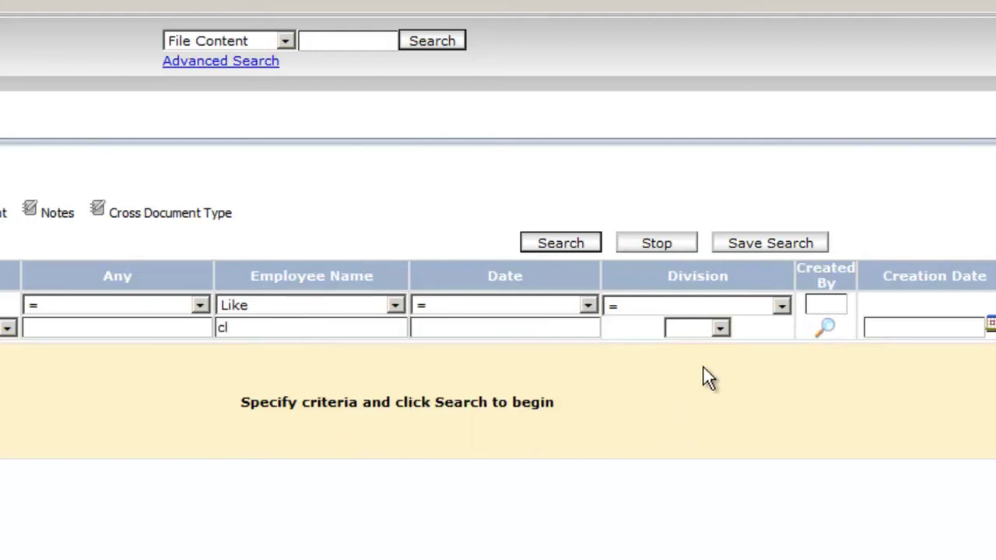
pyautogui.click(718, 327)
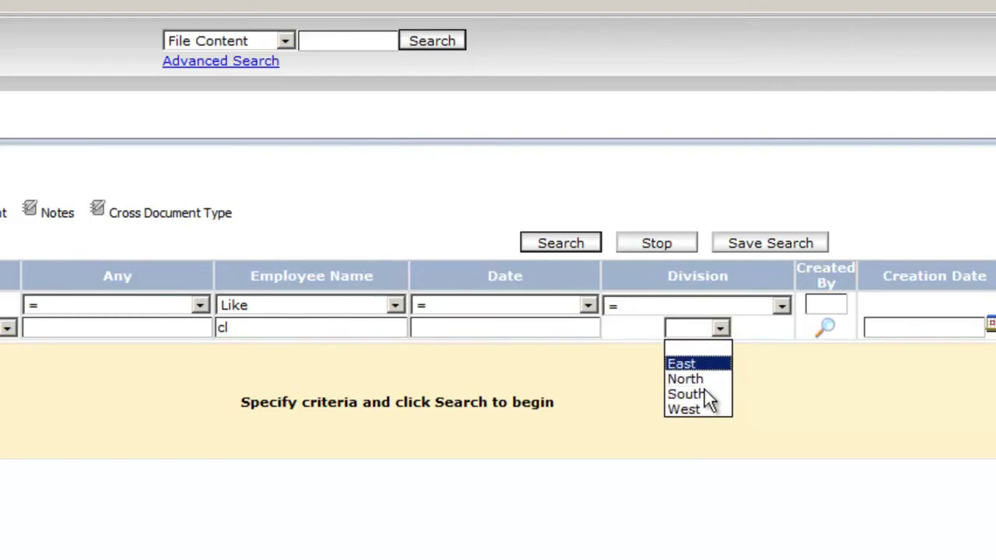
pyautogui.click(681, 364)
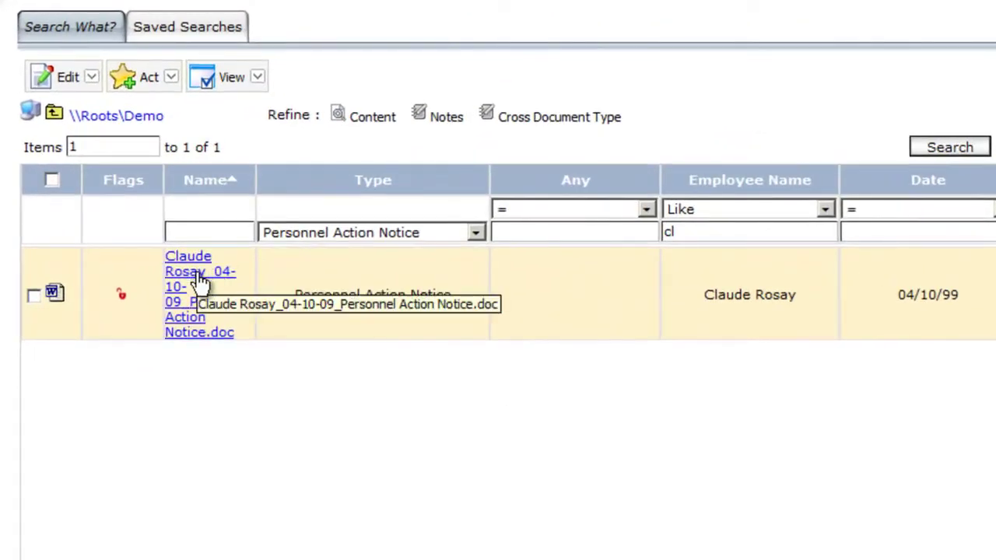
pyautogui.moveTo(185, 280)
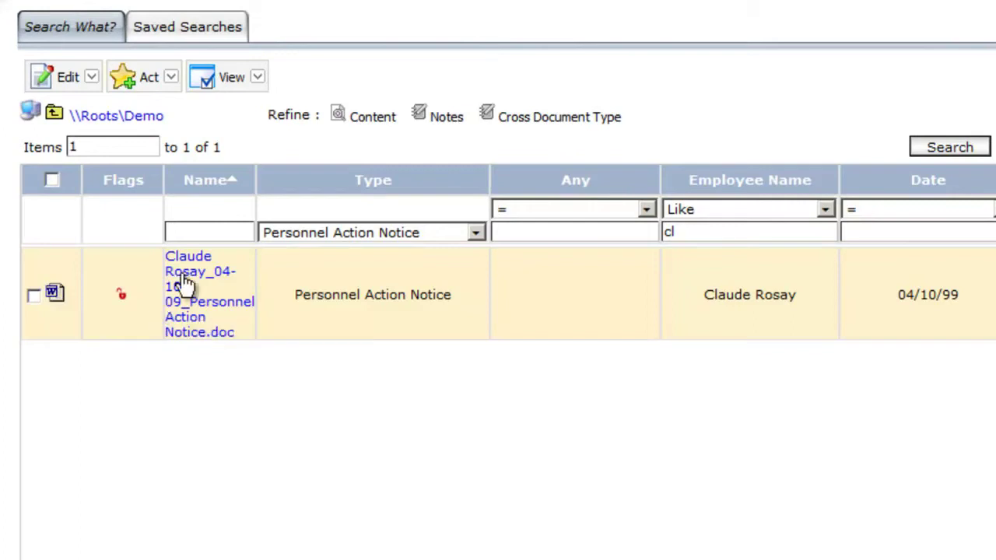
# View the found document's action menu, then return to File Management's Demo folders.
pyautogui.rightClick(186, 287)
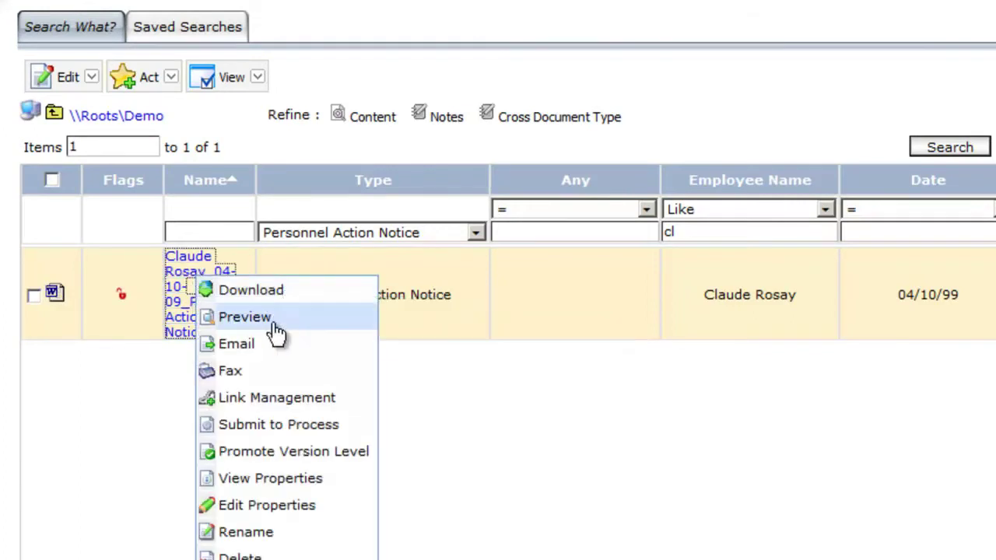
pyautogui.moveTo(230, 370)
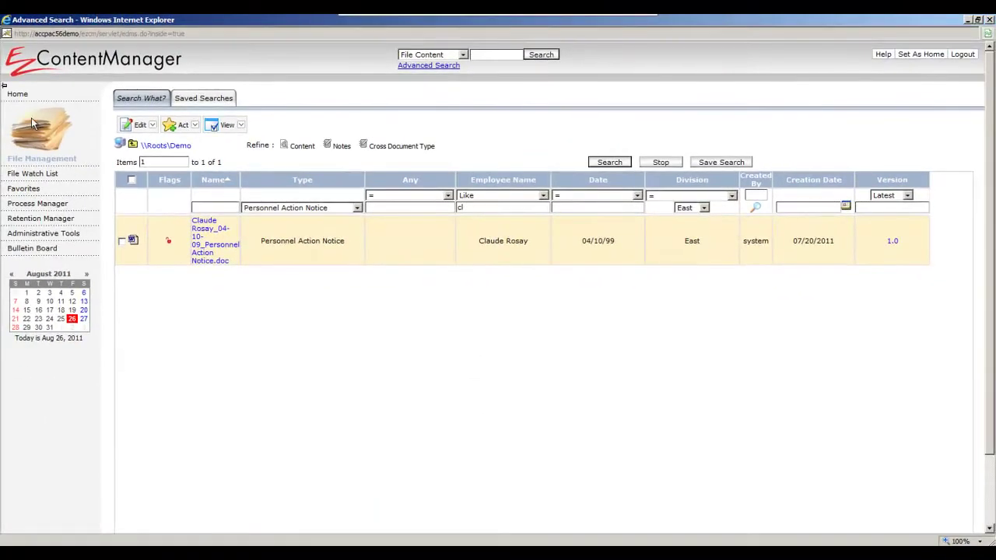
pyautogui.click(41, 133)
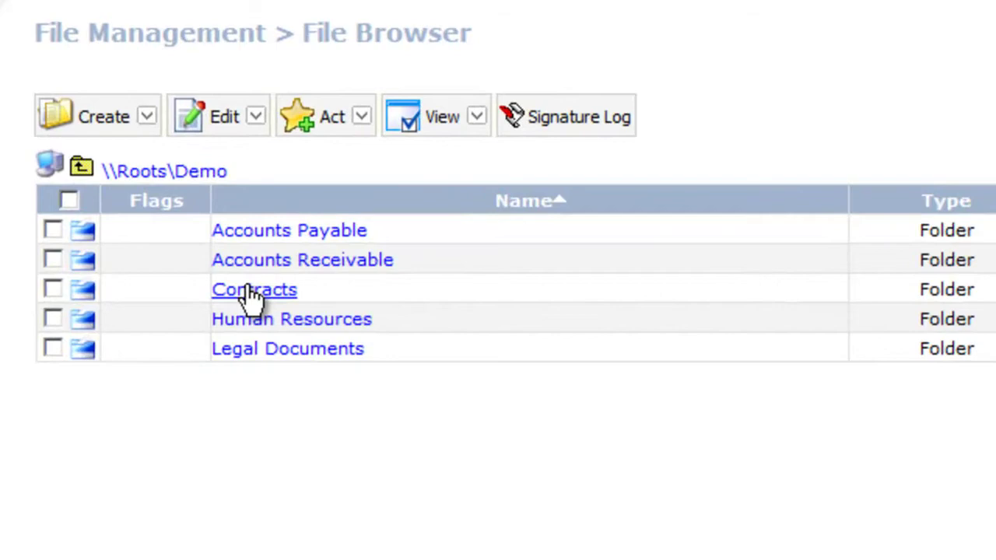
# Go into Contracts > Approved and view the version history of 23453ACOM.doc.
pyautogui.click(254, 289)
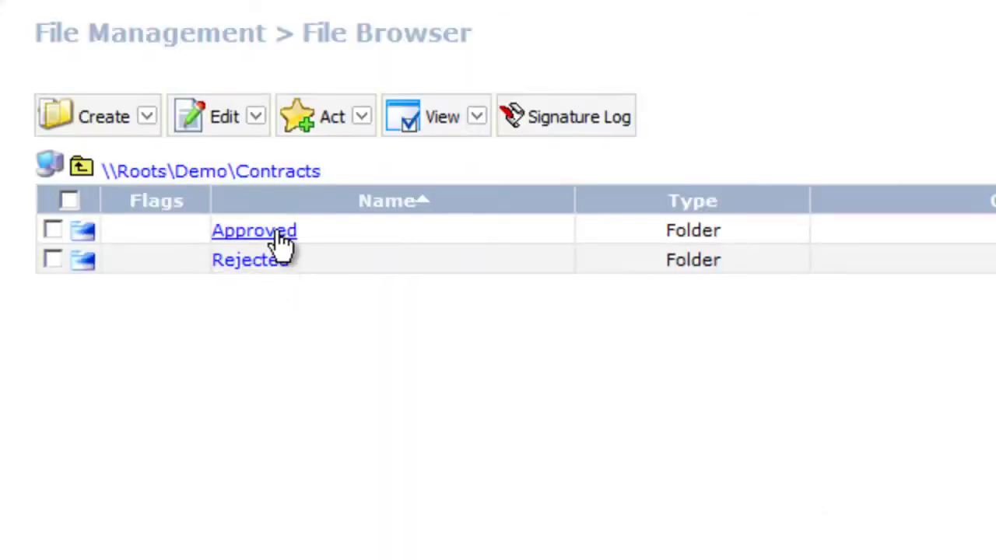
pyautogui.click(253, 230)
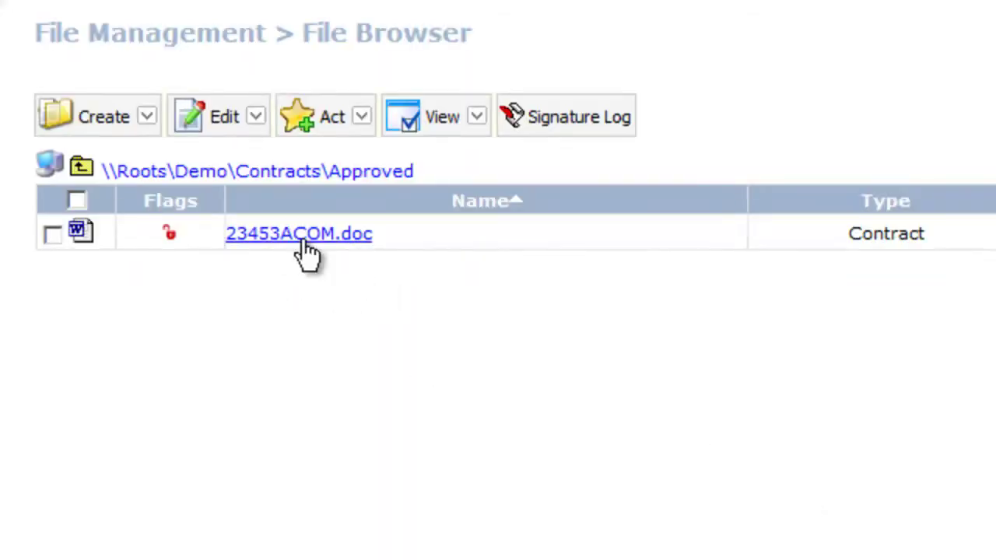
pyautogui.moveTo(169, 247)
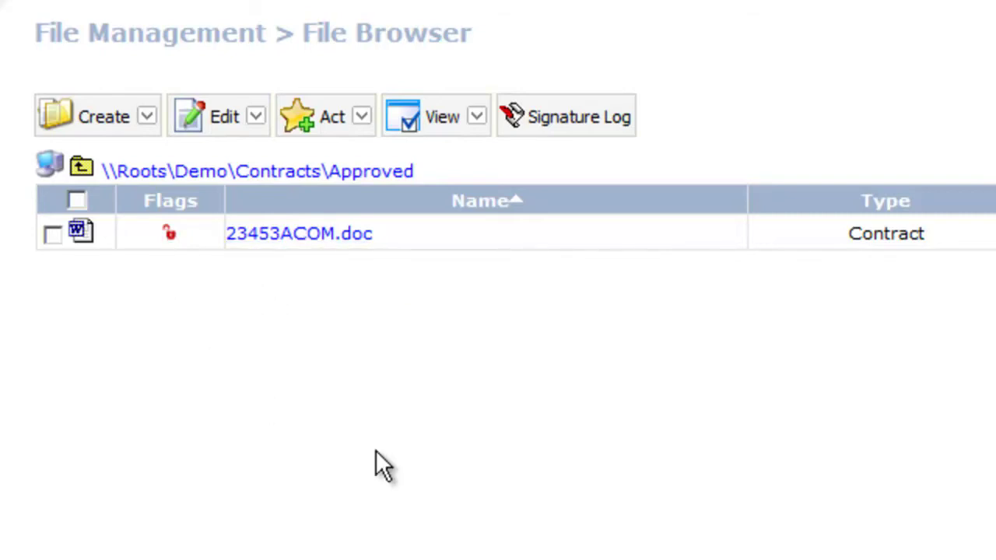
pyautogui.moveTo(325, 399)
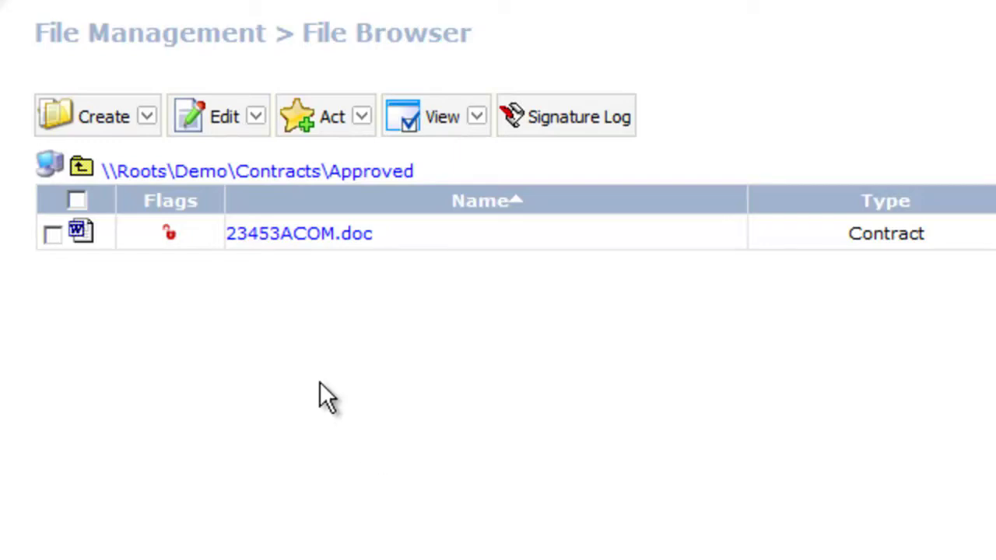
pyautogui.moveTo(170, 233)
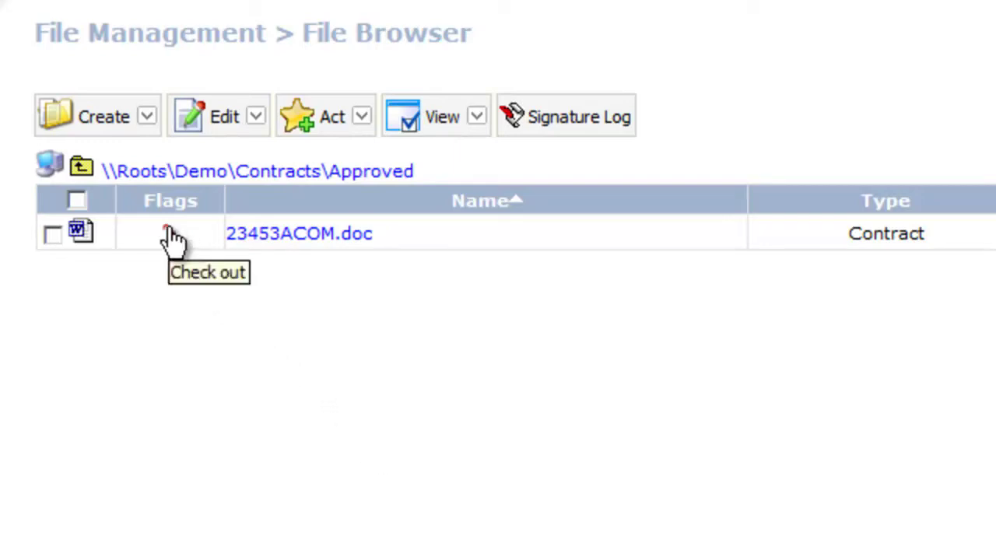
pyautogui.click(170, 232)
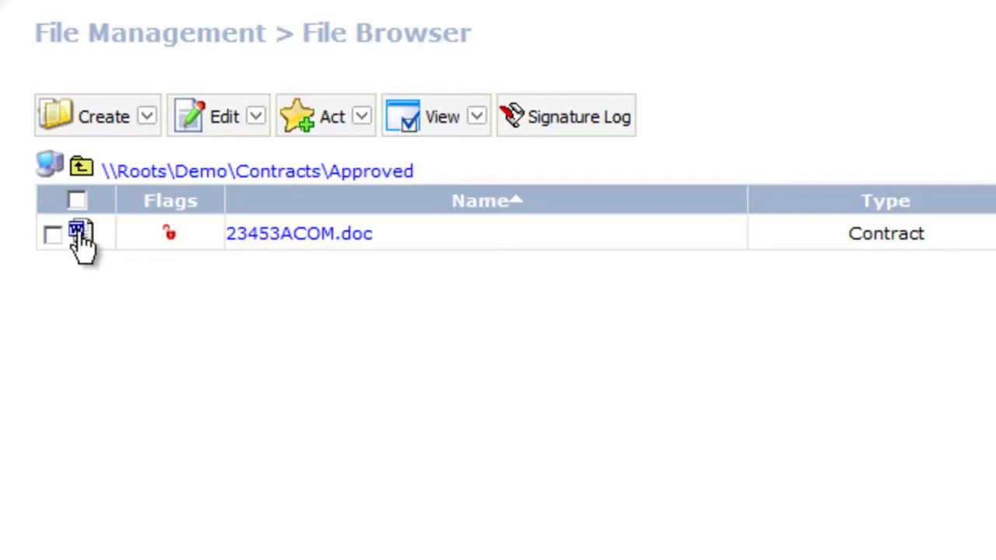
pyautogui.moveTo(75, 233)
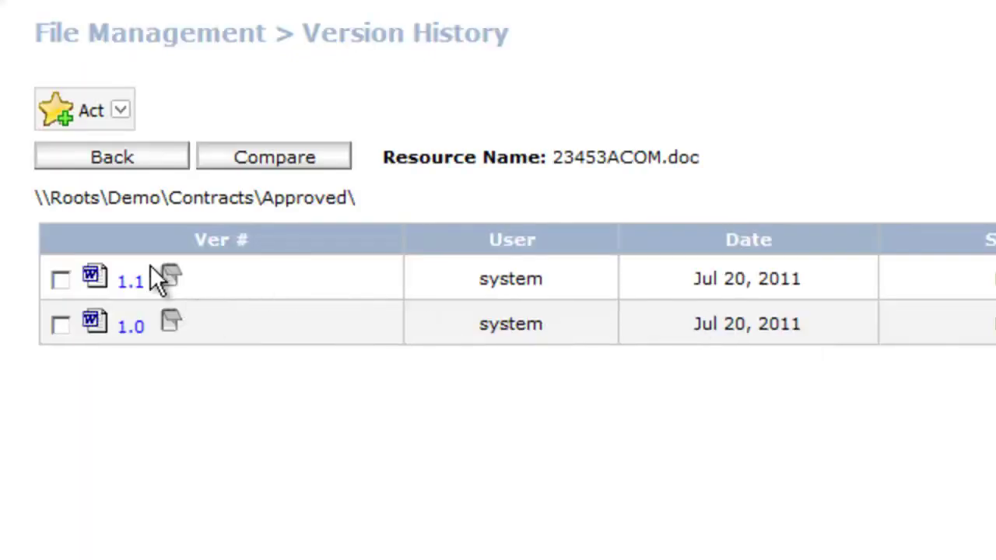
pyautogui.moveTo(138, 283)
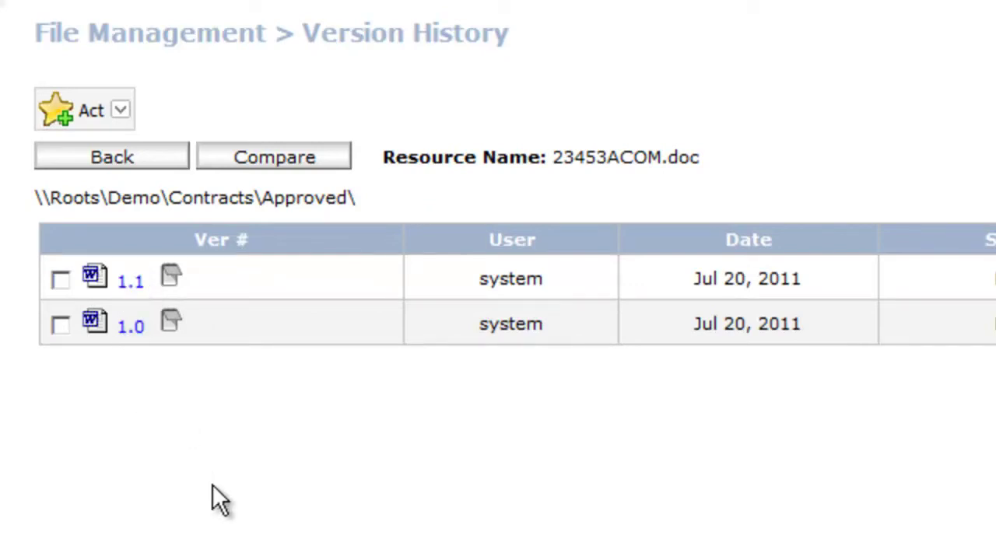
pyautogui.moveTo(93, 371)
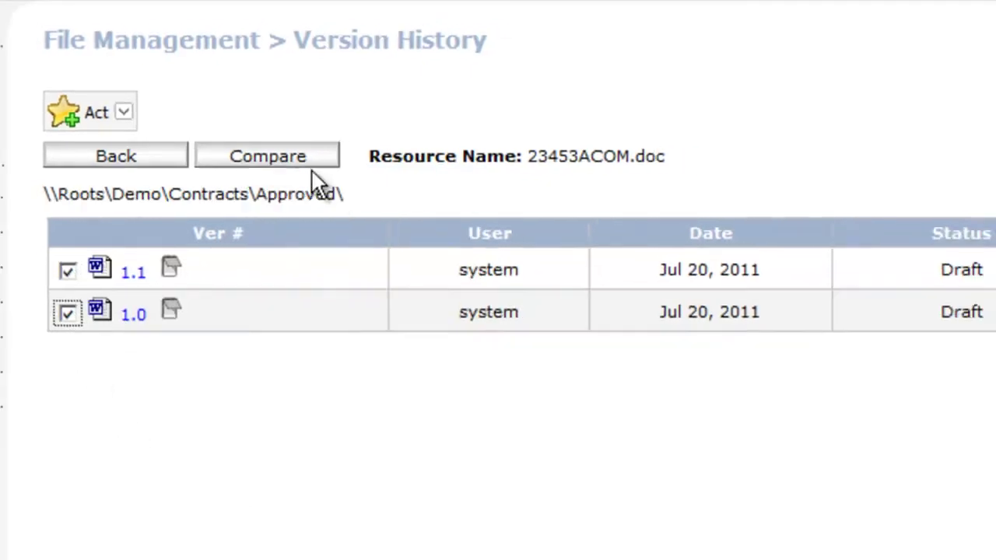
# Compare versions 1.0 and 1.1 of 23453ACOM.doc side by side.
pyautogui.click(268, 155)
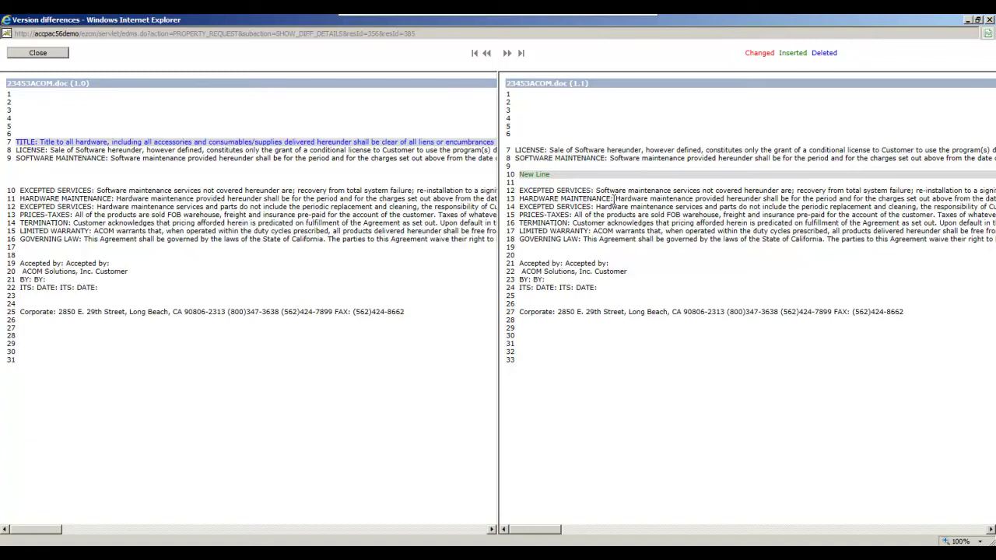
pyautogui.moveTo(320, 130)
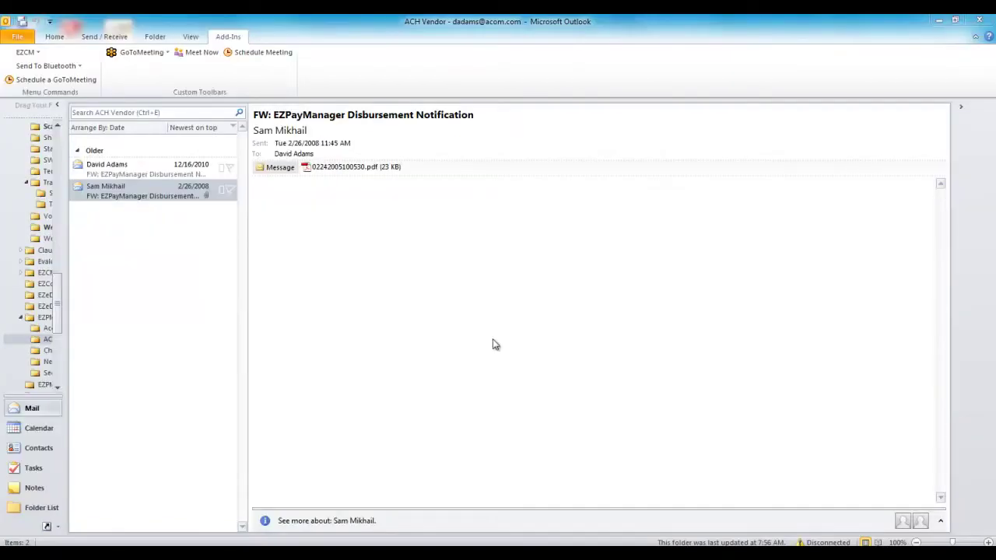
pyautogui.moveTo(495, 343)
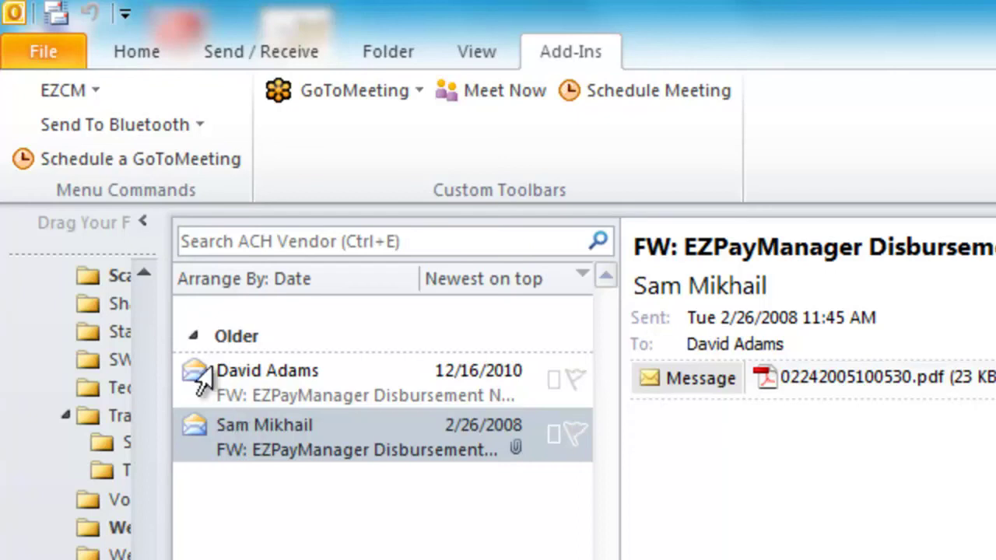
pyautogui.click(53, 92)
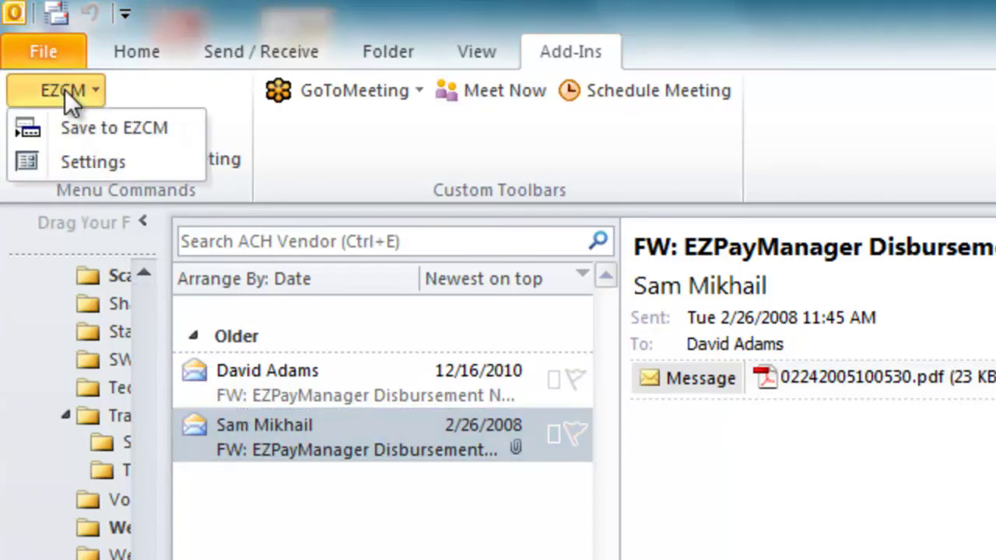
pyautogui.moveTo(112, 131)
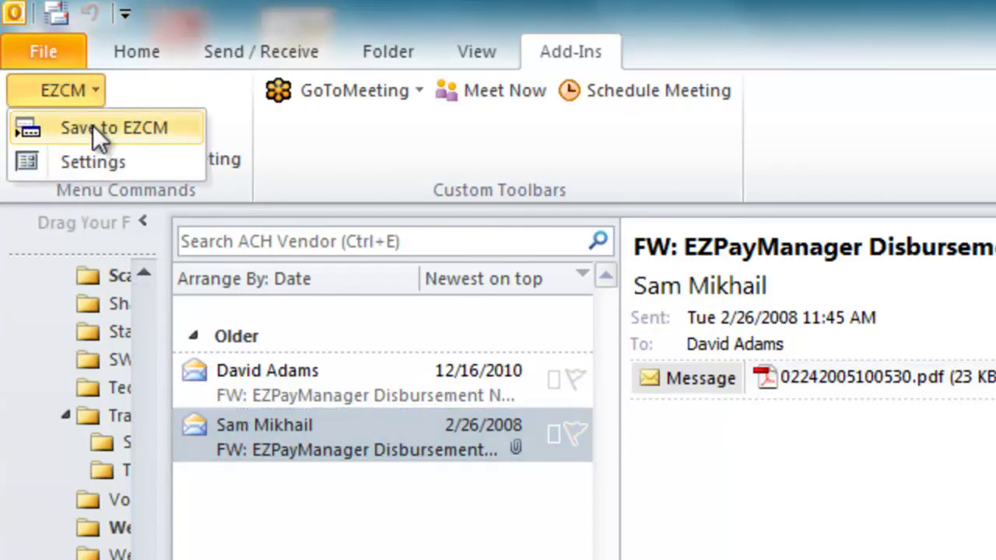